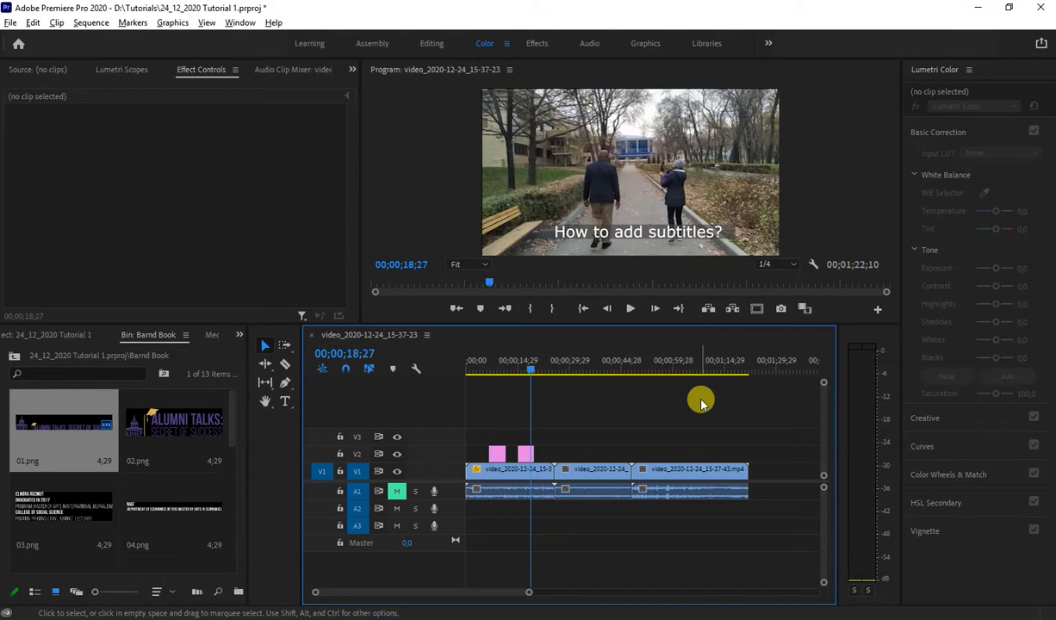
mouse_move(687, 414)
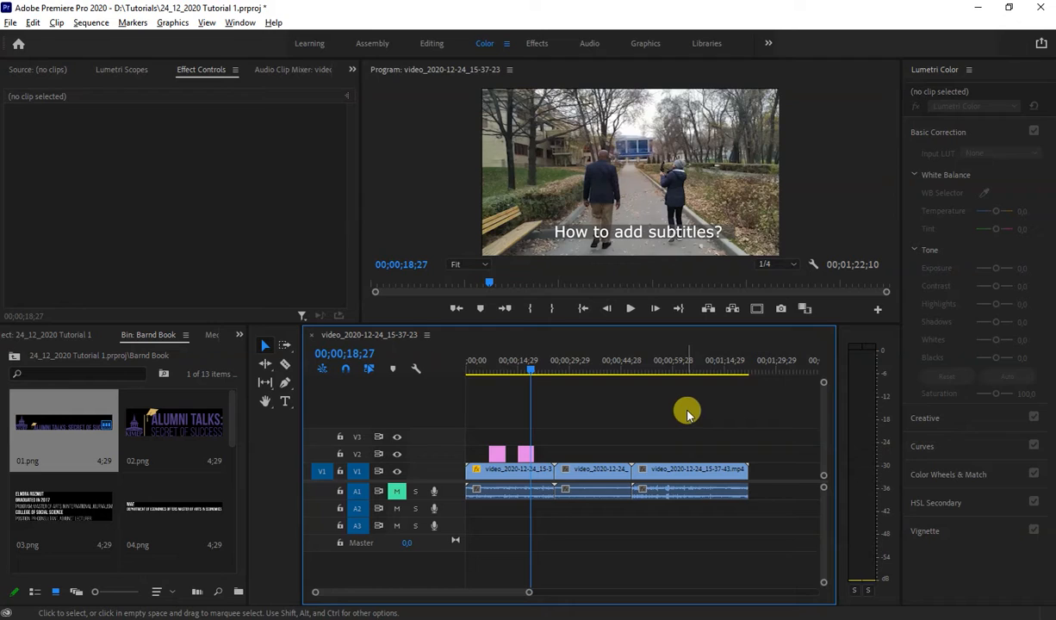
mouse_move(634, 410)
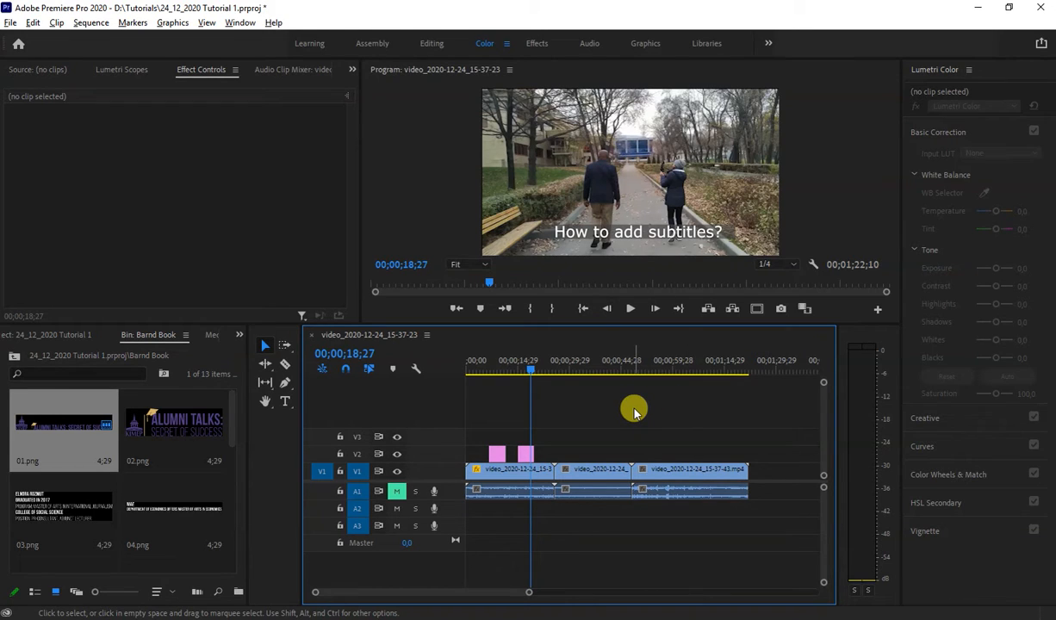
mouse_move(584, 406)
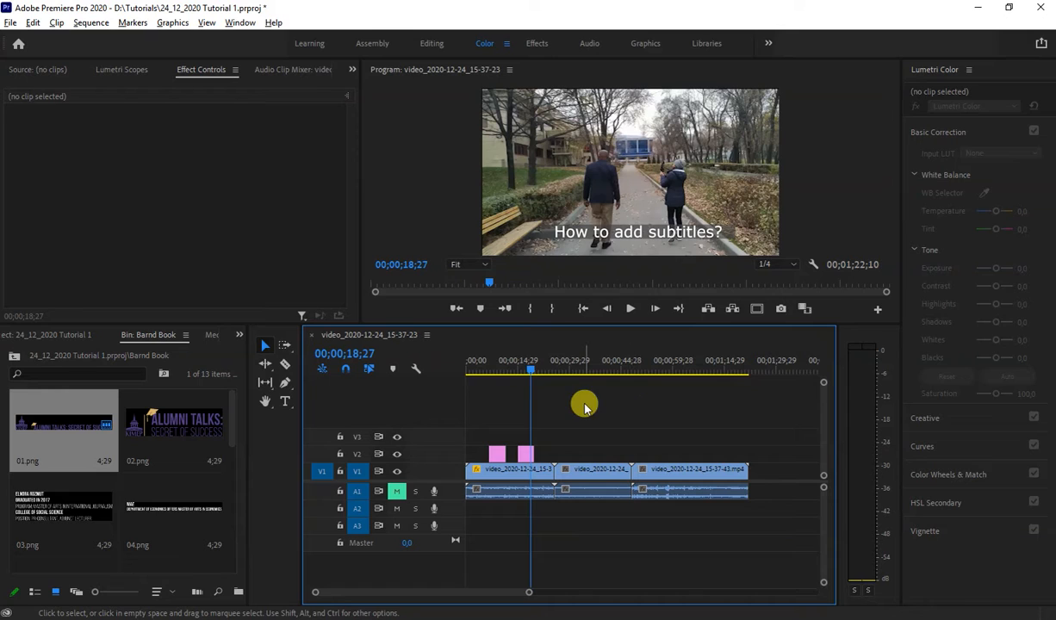
mouse_move(606, 429)
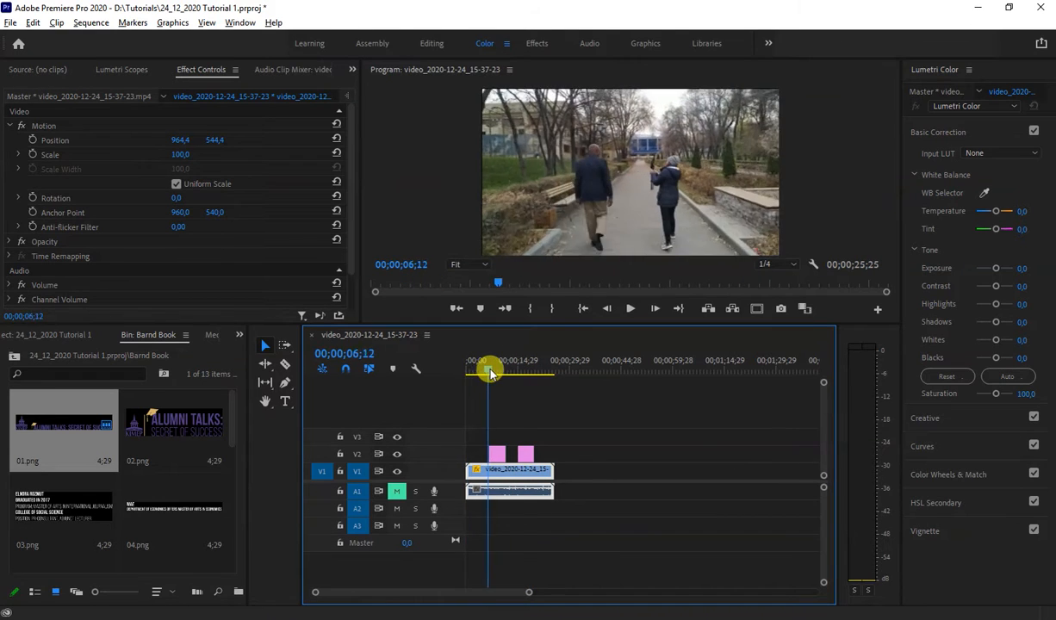
Move the playhead to about 00;00;24;11, near the end of the remaining clip.
left_click_drag(489, 373, 533, 373)
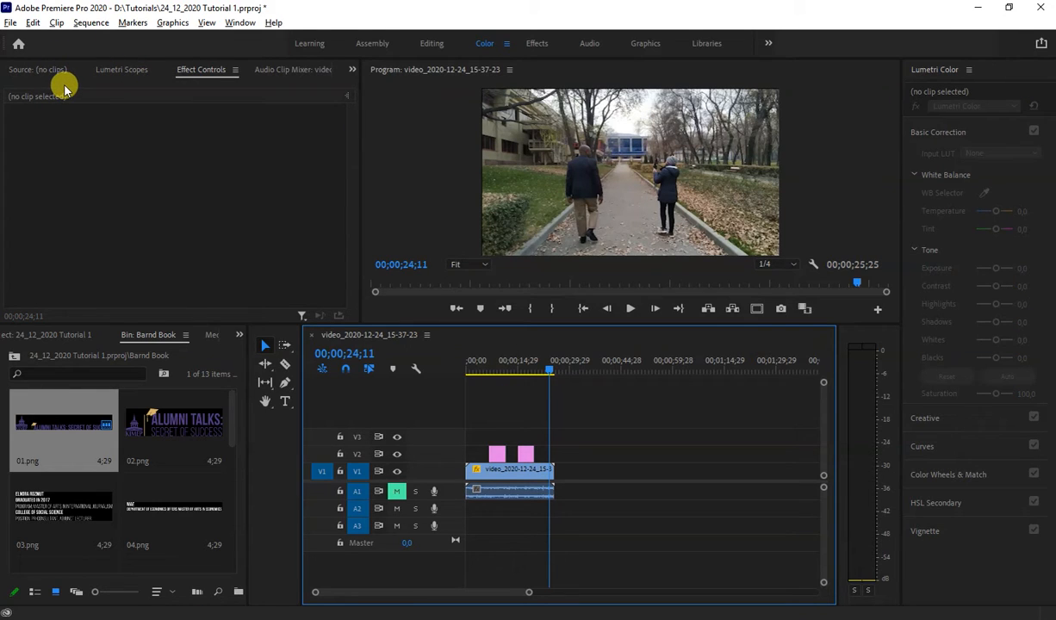
Bring up Export Settings for the sequence via File > Export > Media.
left_click(11, 23)
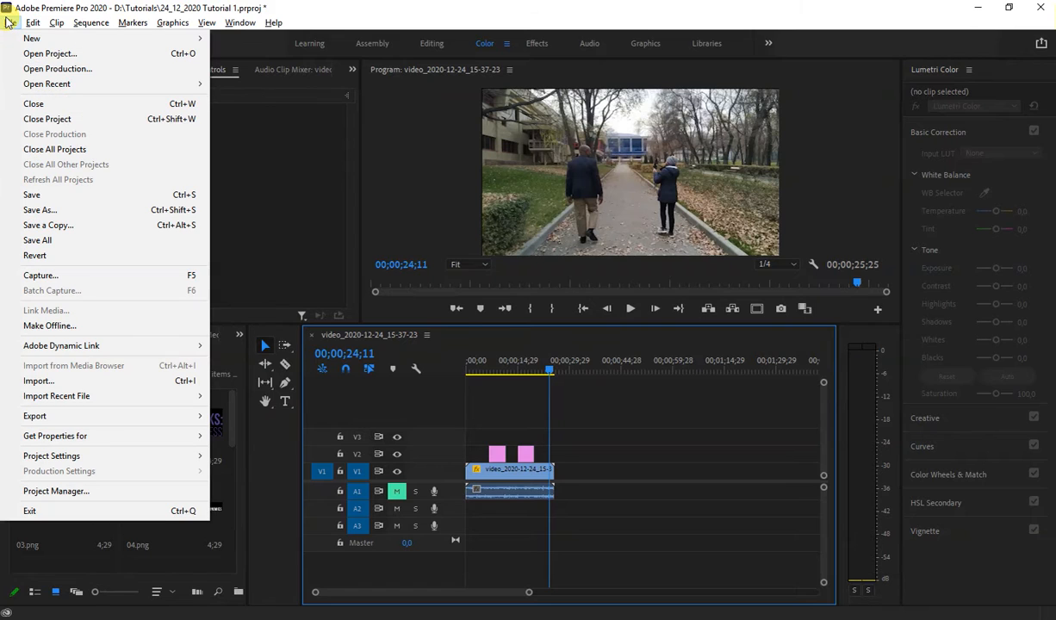
mouse_move(656, 390)
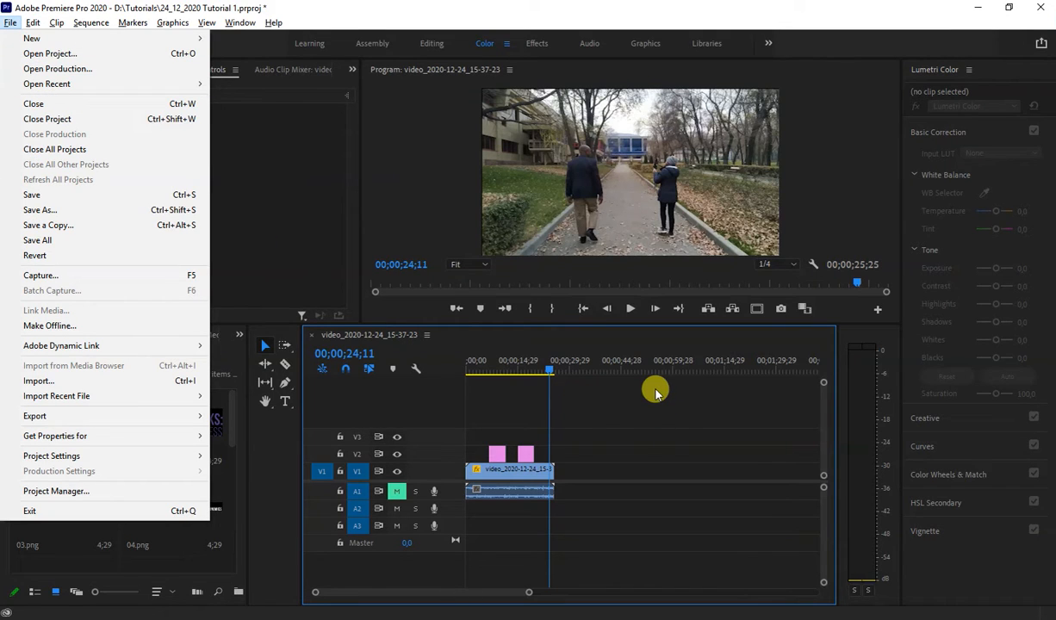
mouse_move(582, 429)
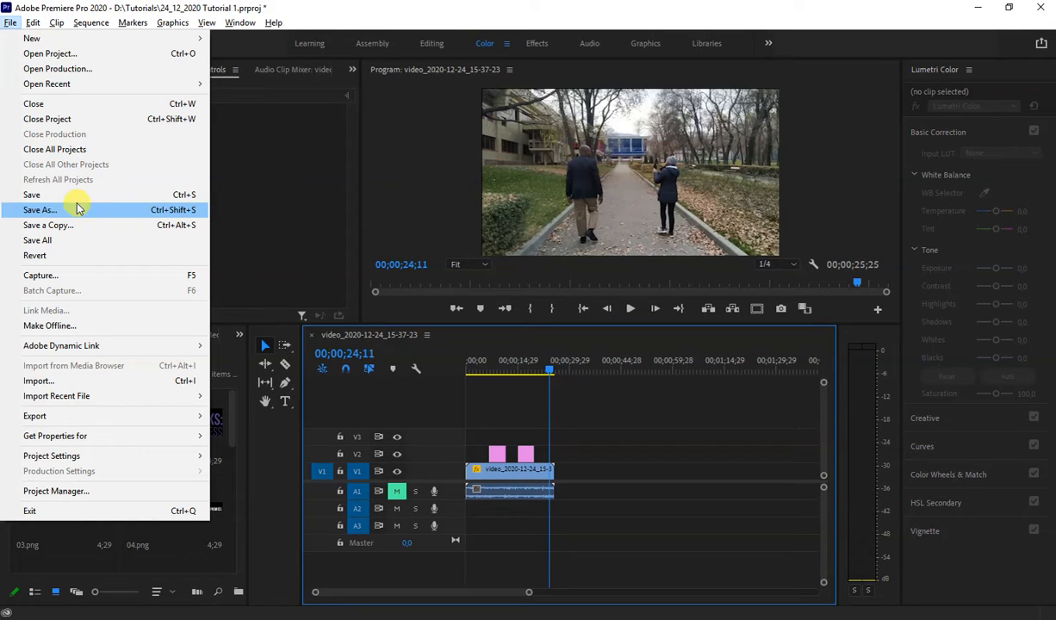
mouse_move(109, 415)
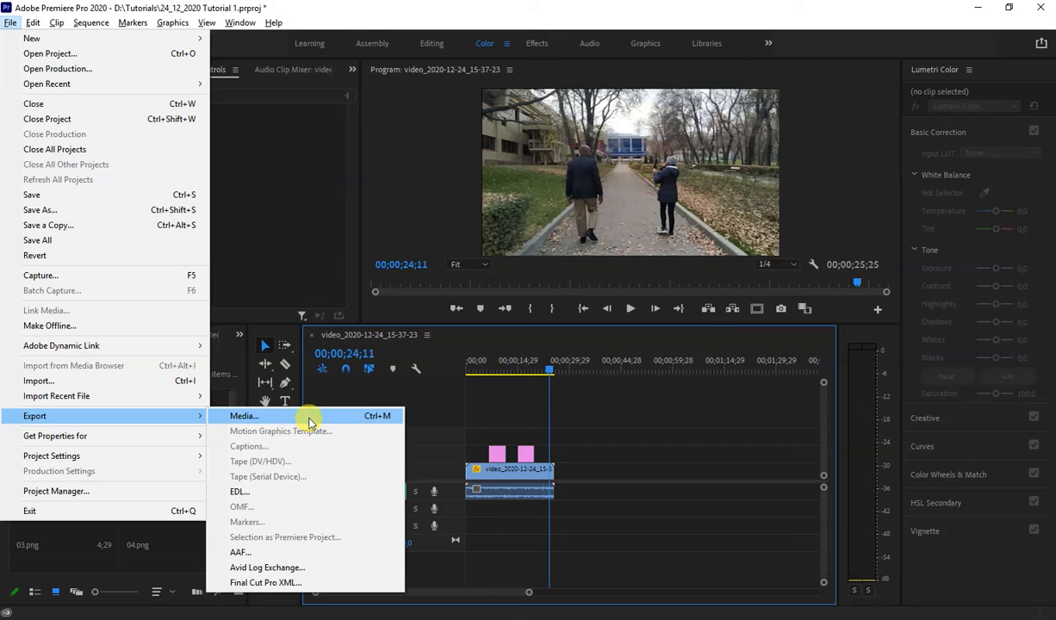
left_click(245, 415)
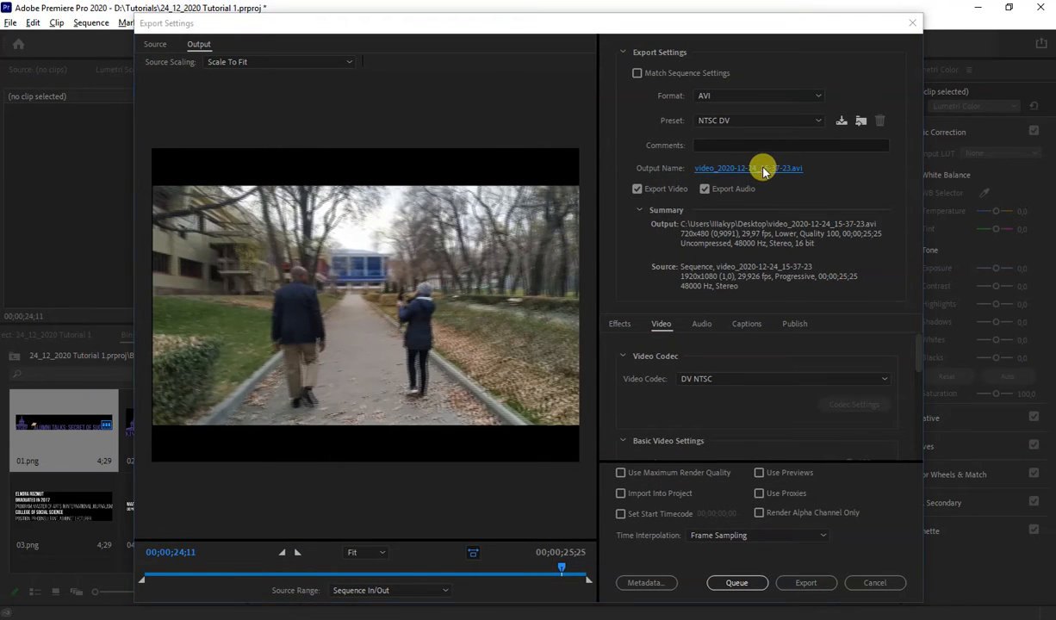
Start choosing the output file location via the Output Name link, showing the Screencast folder on D:.
left_click(747, 169)
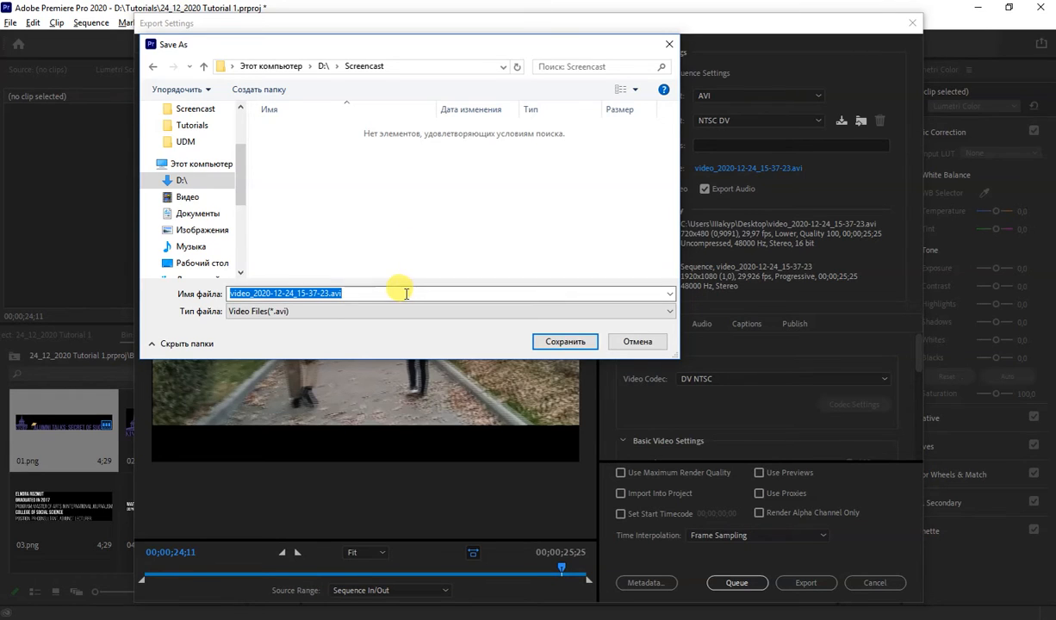
Replace the default file name with '15_Jan_How to add Subs'.
left_click(405, 293)
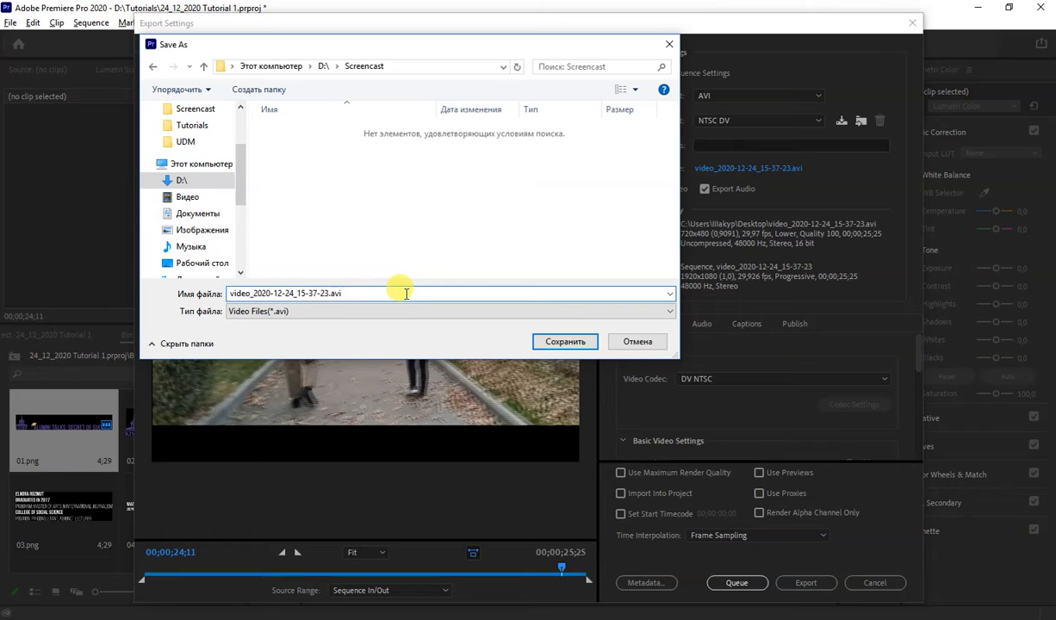
type("15_")
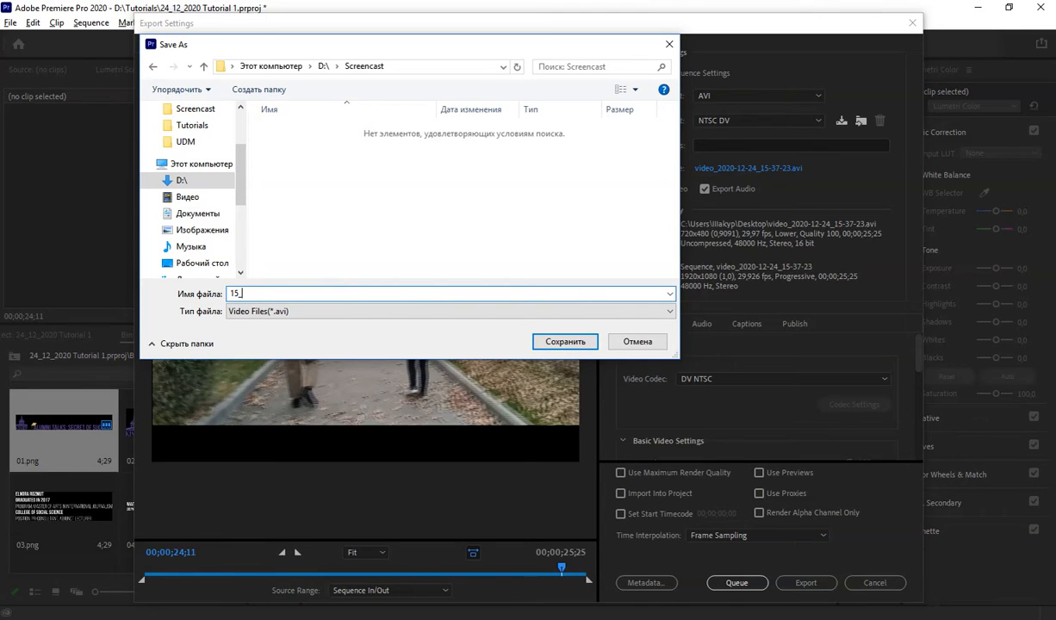
type("Jan_")
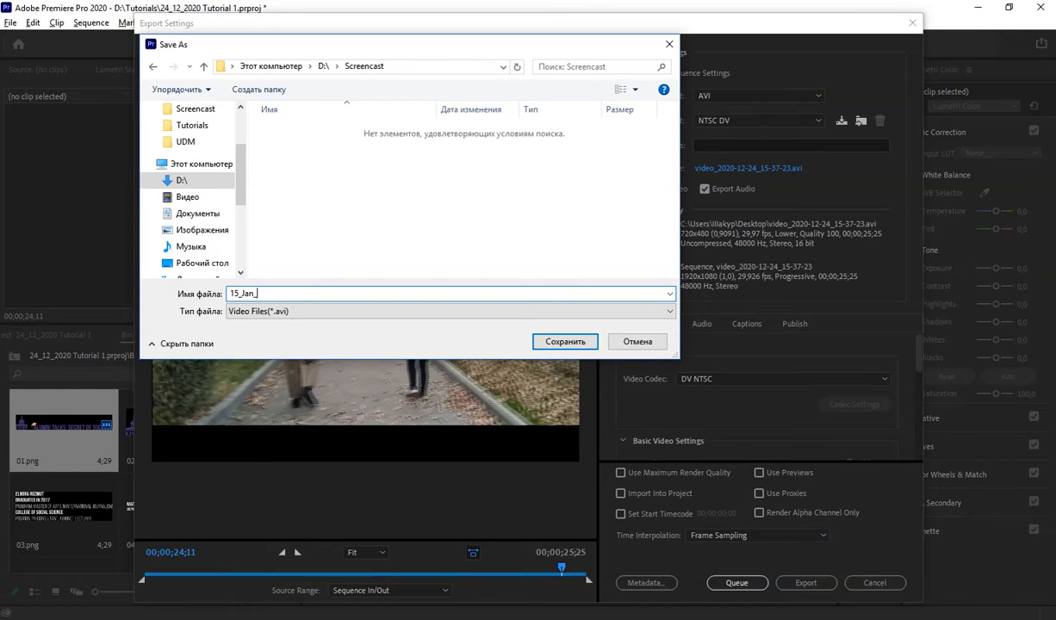
type("How to")
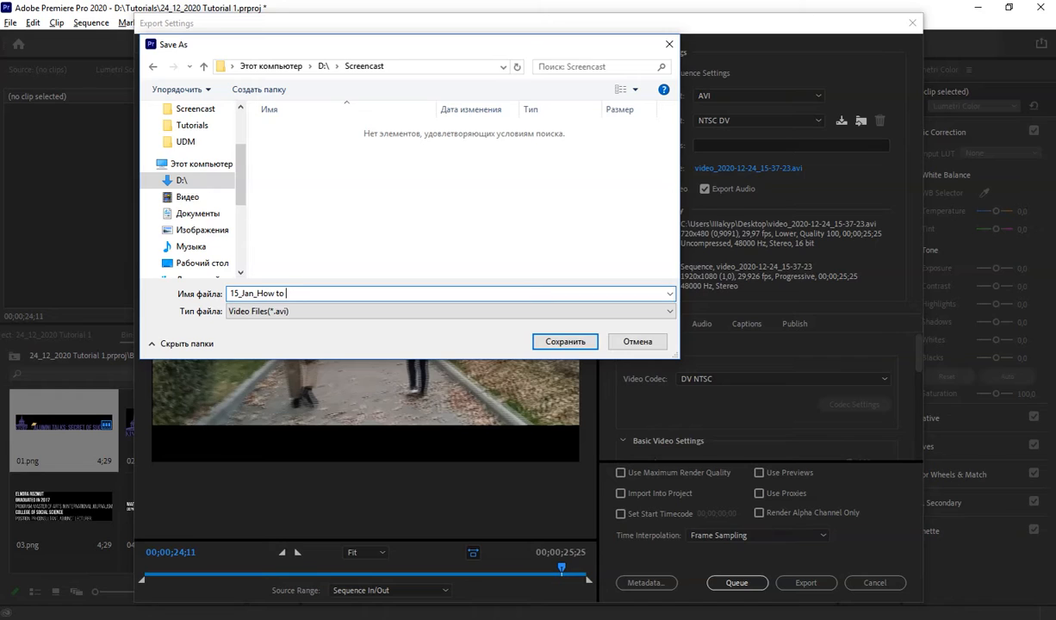
type("add")
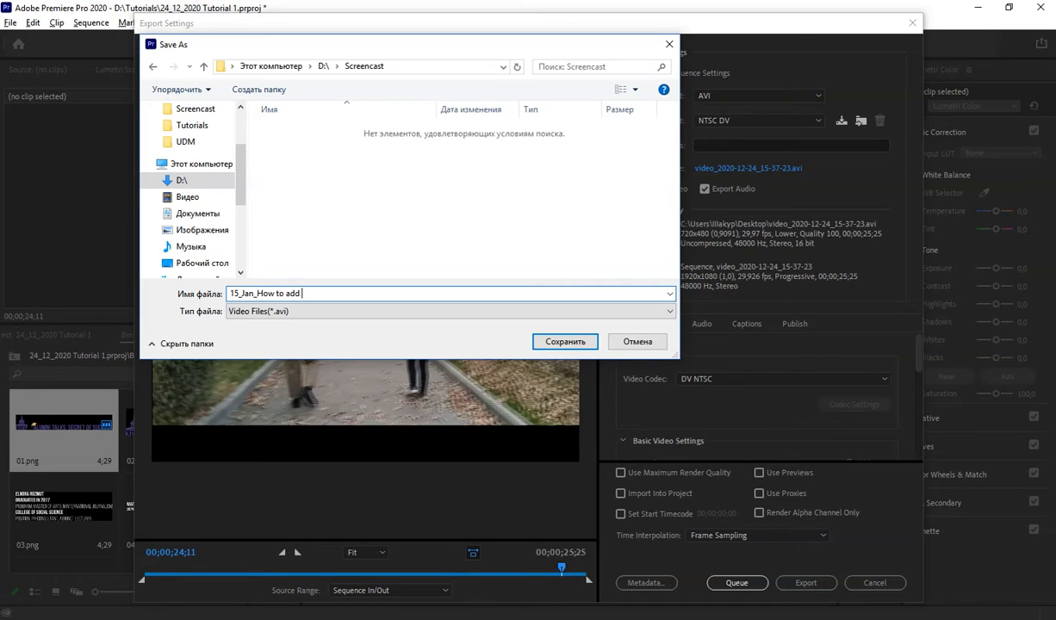
type("Subs")
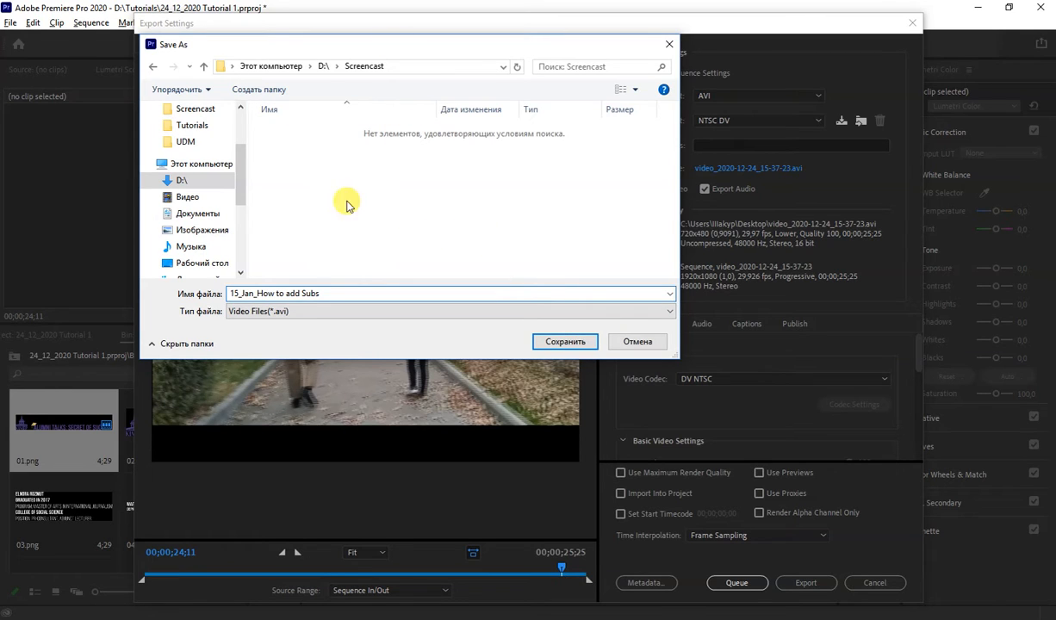
mouse_move(372, 139)
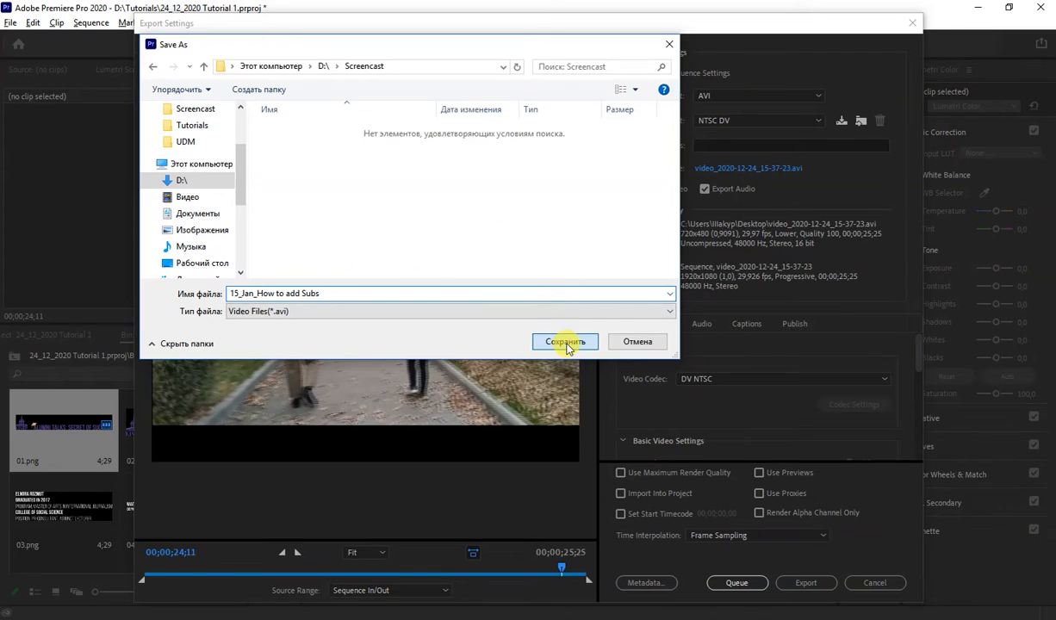
Save the name to Screencast, then choose AVI format with the NTSC DV preset.
left_click(565, 341)
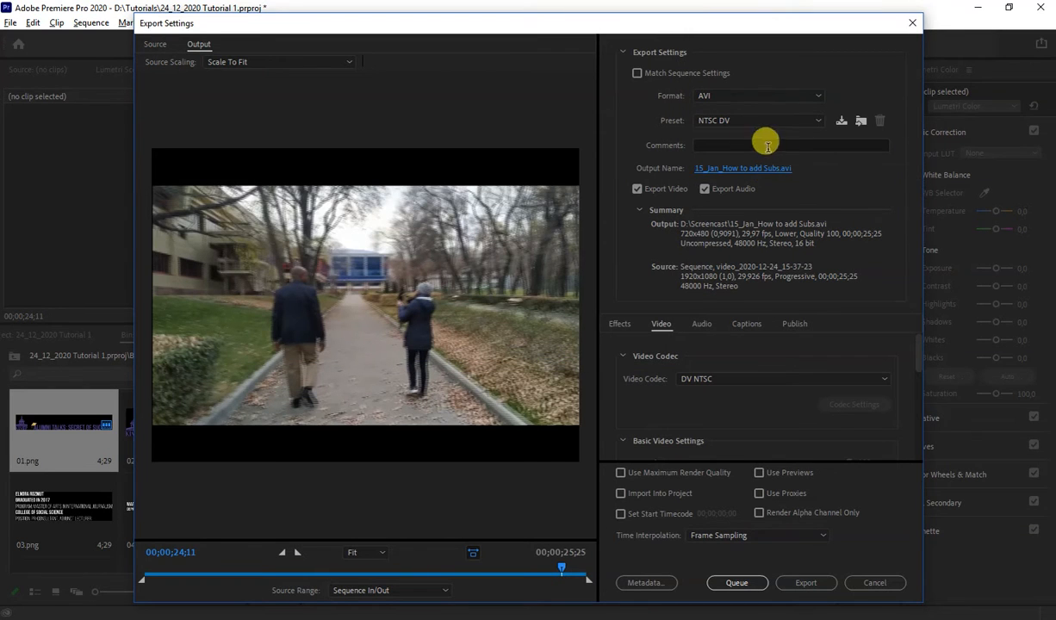
mouse_move(766, 164)
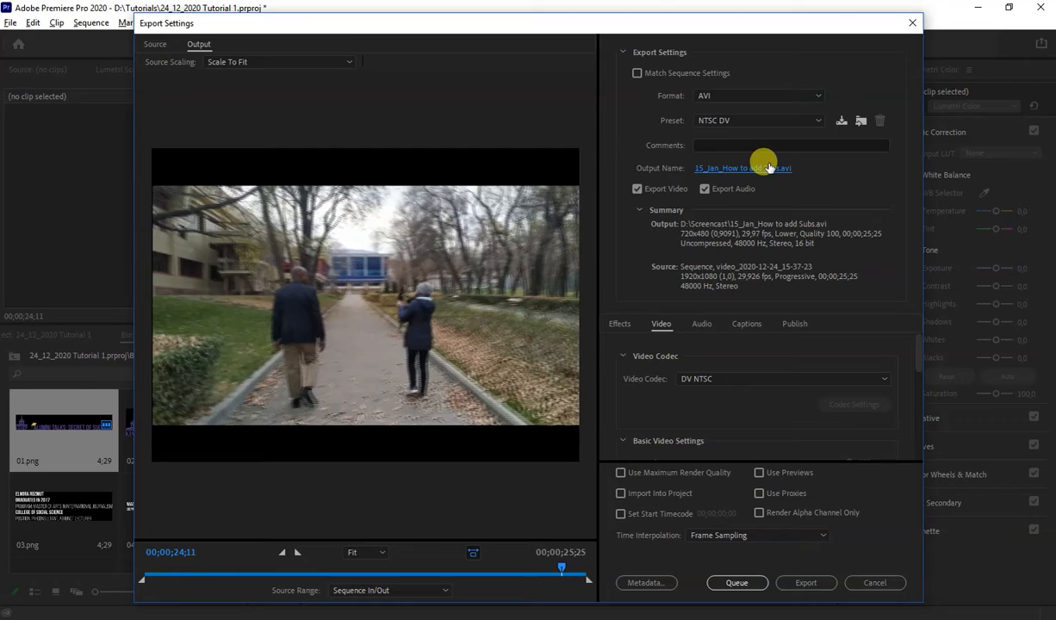
mouse_move(740, 168)
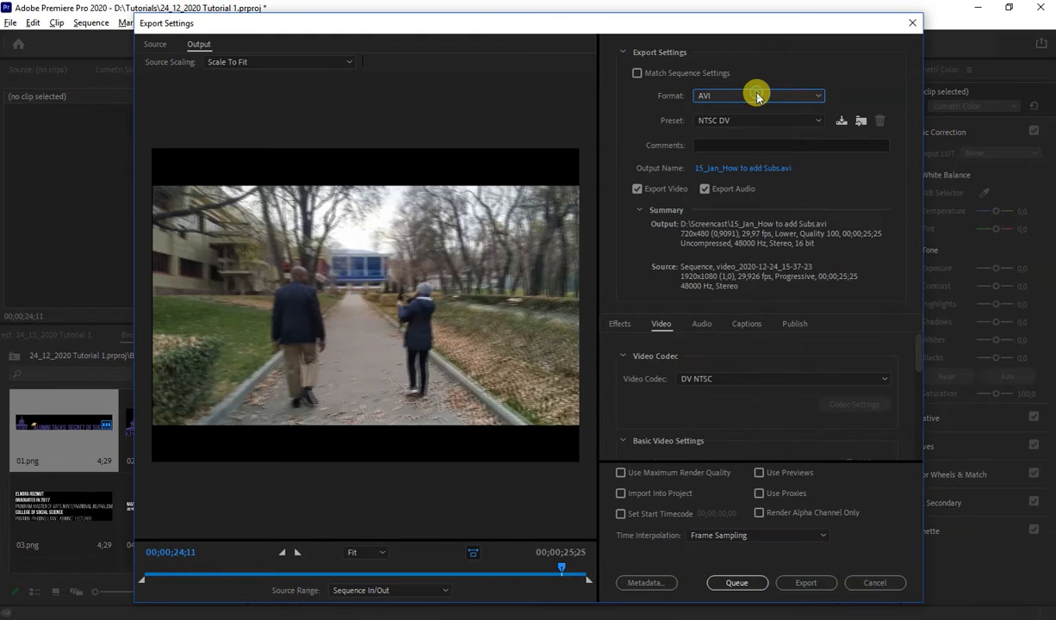
mouse_move(758, 93)
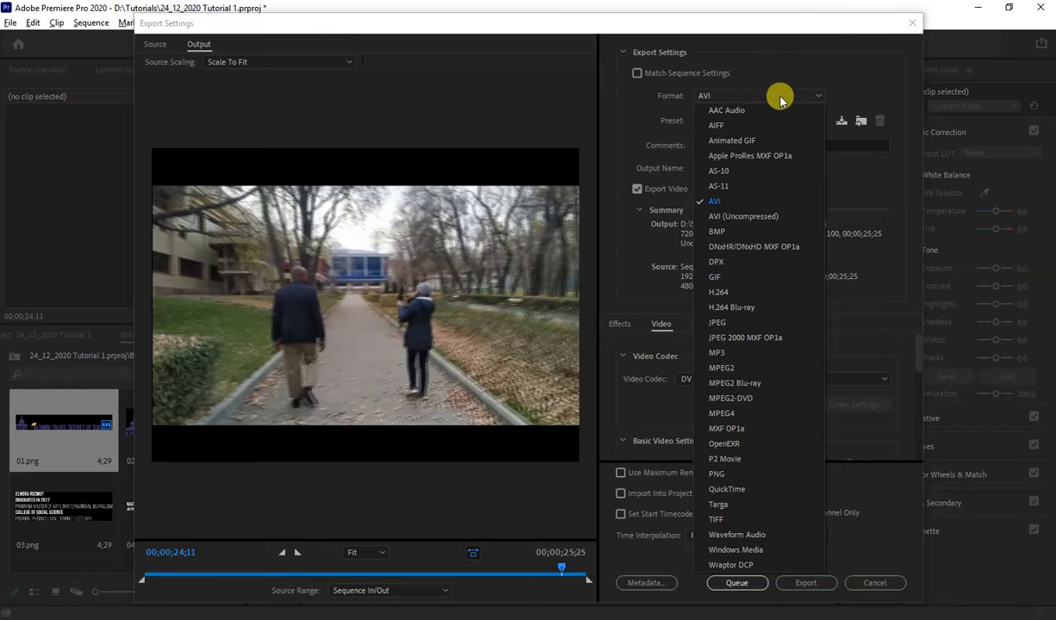
left_click(714, 200)
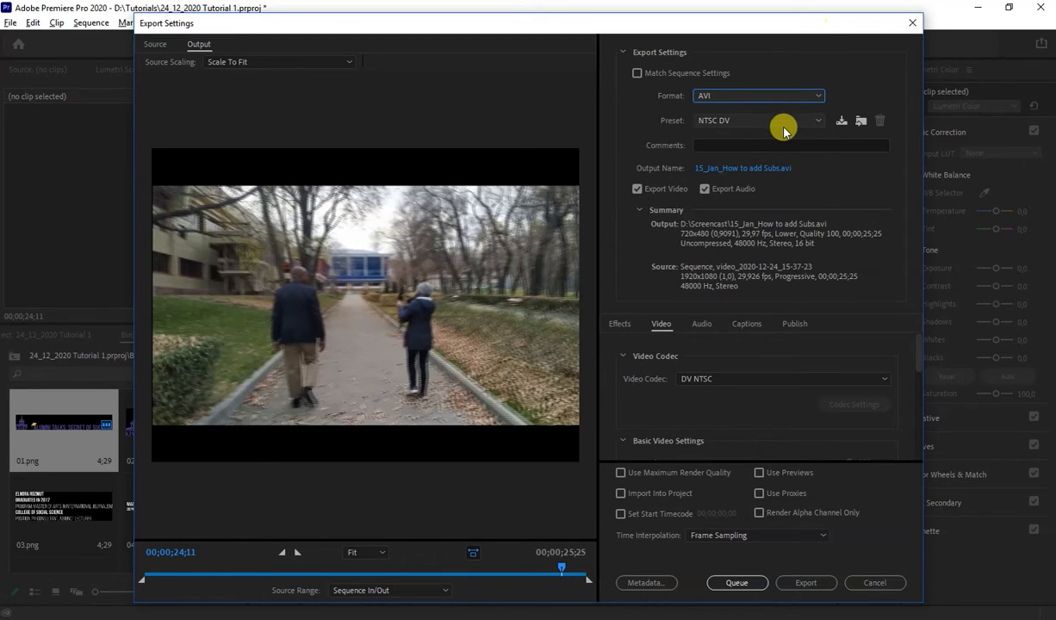
left_click(817, 120)
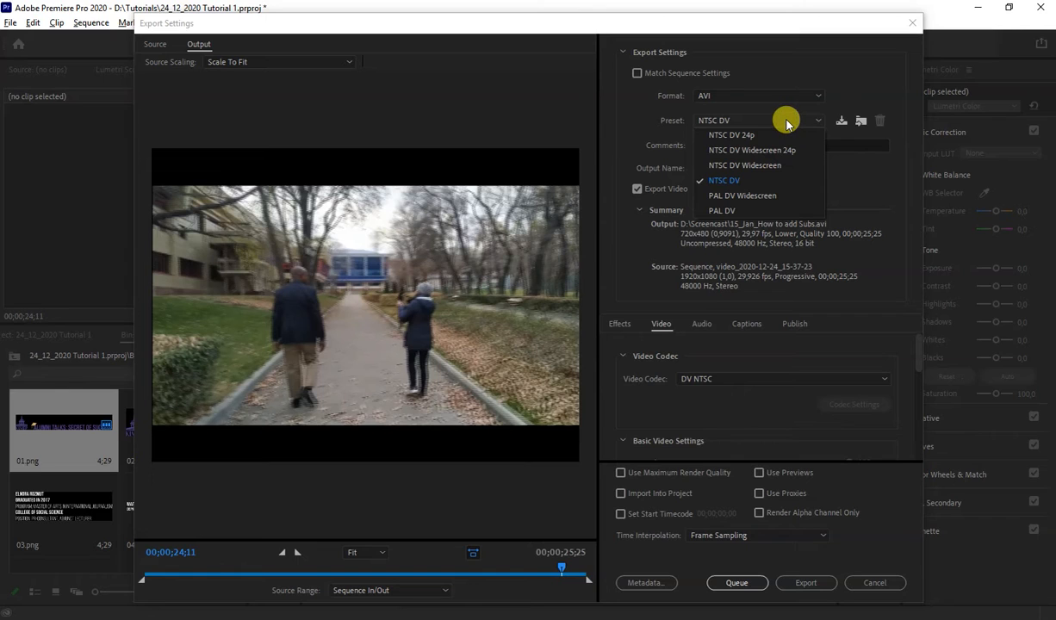
left_click(723, 181)
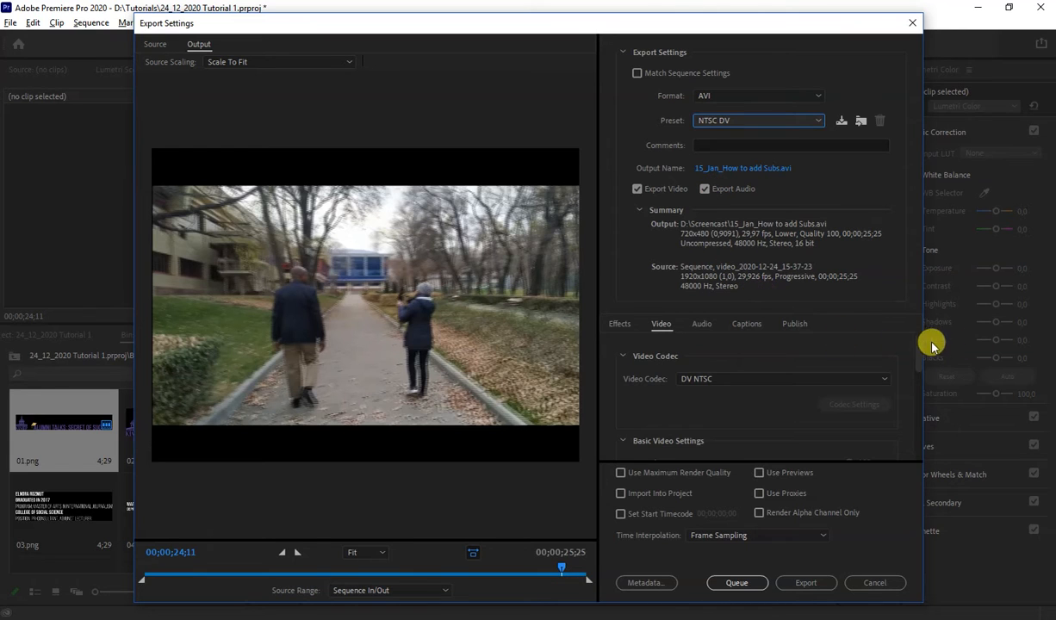
Review the Video tab's Advanced Settings and start exporting the AVI.
scroll("down", 3)
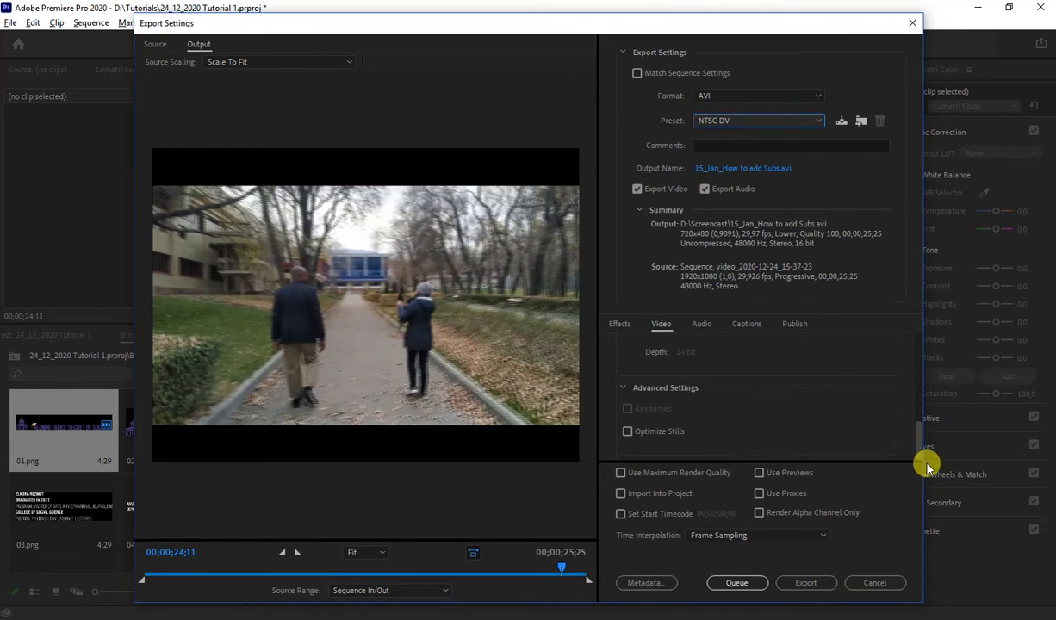
mouse_move(621, 567)
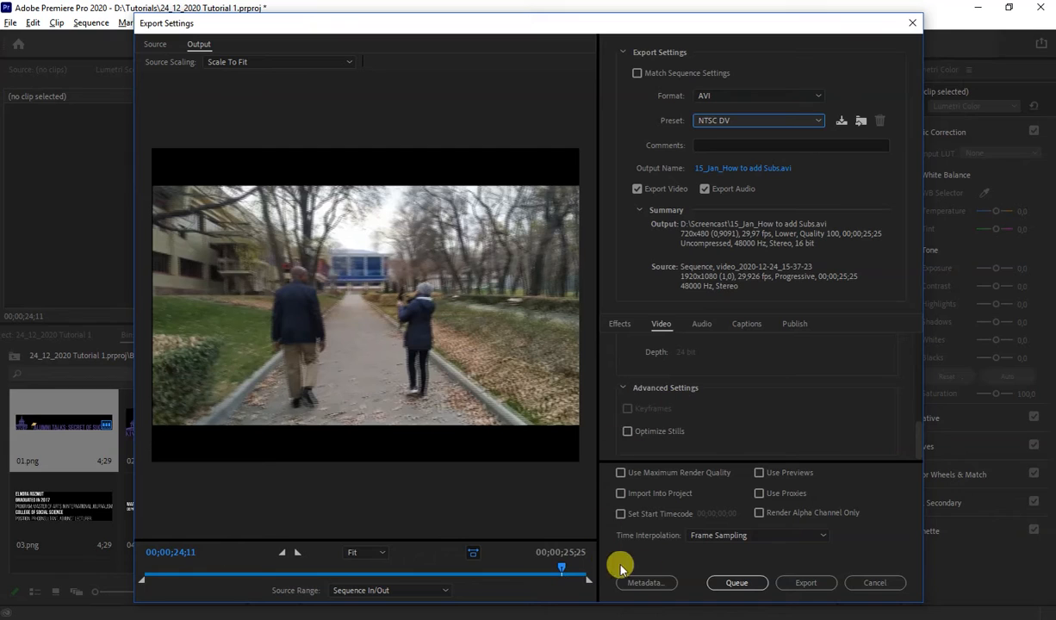
mouse_move(807, 448)
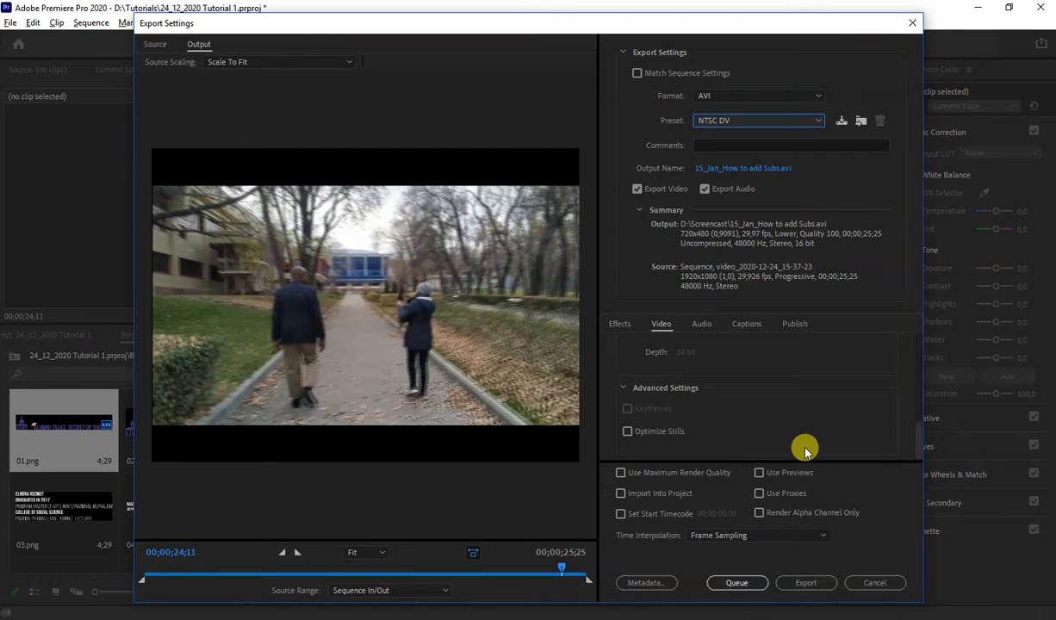
mouse_move(813, 457)
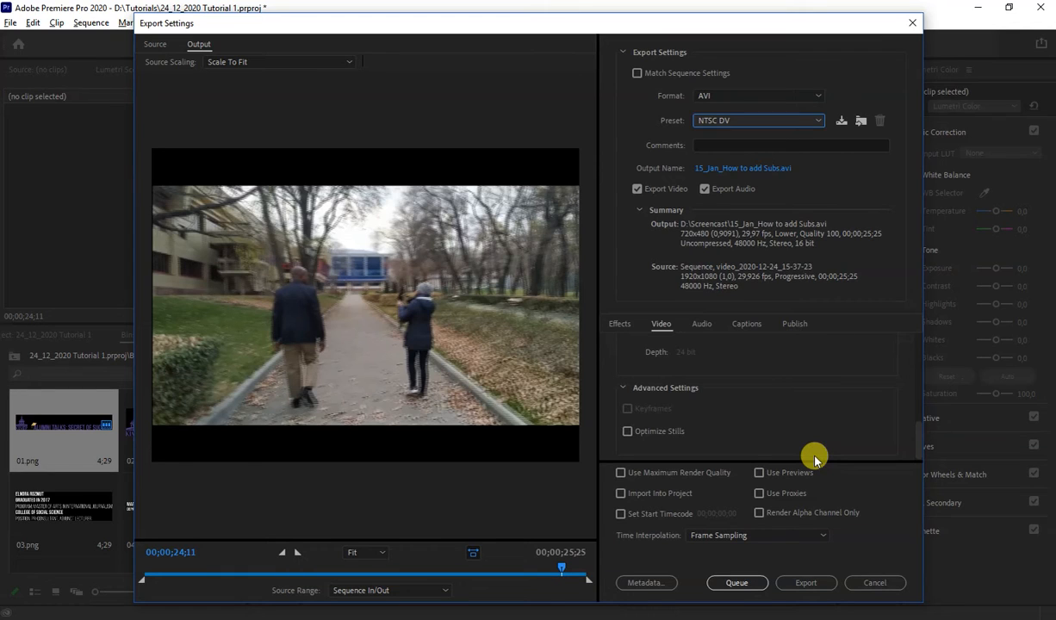
mouse_move(920, 441)
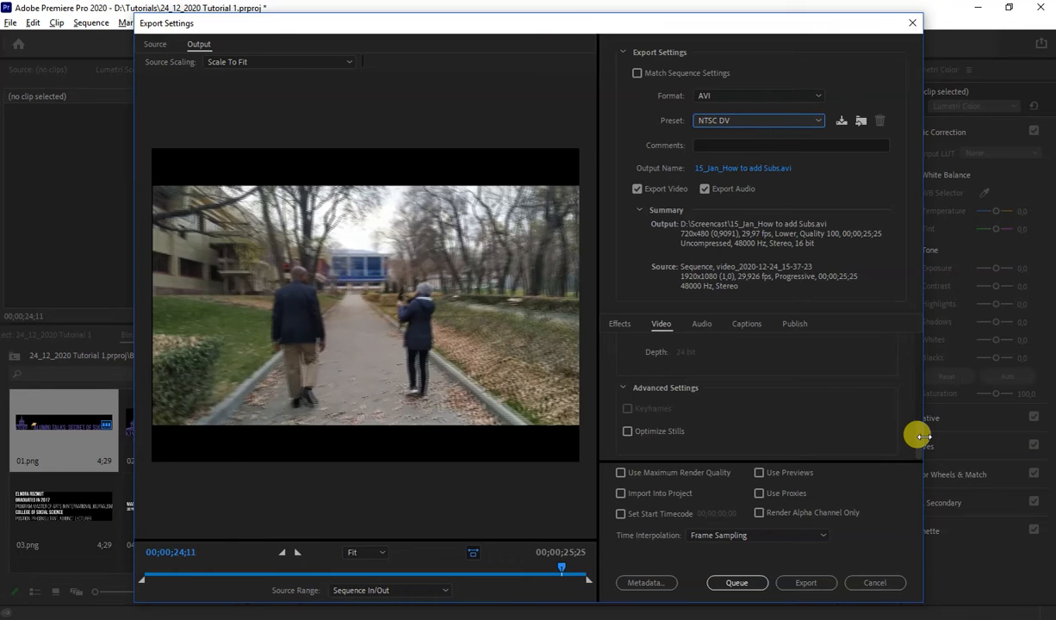
mouse_move(920, 439)
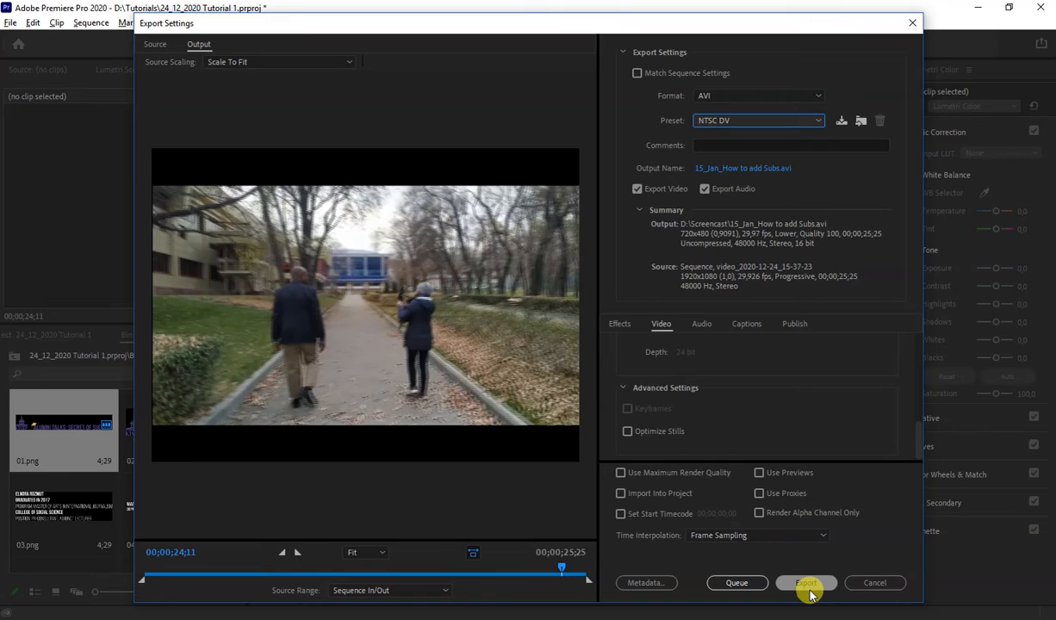
mouse_move(806, 583)
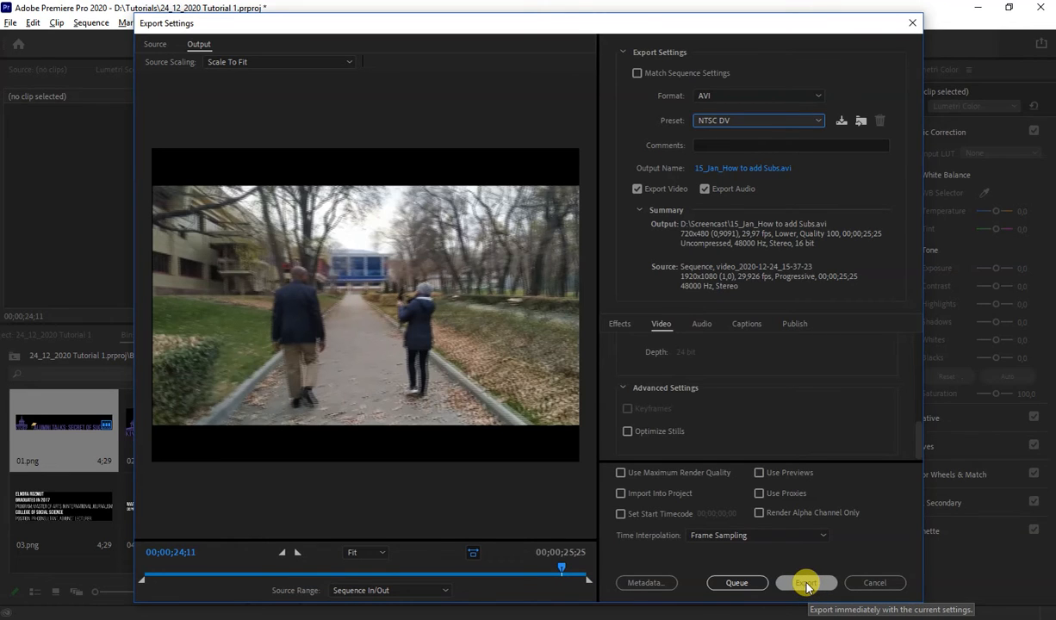
left_click(807, 583)
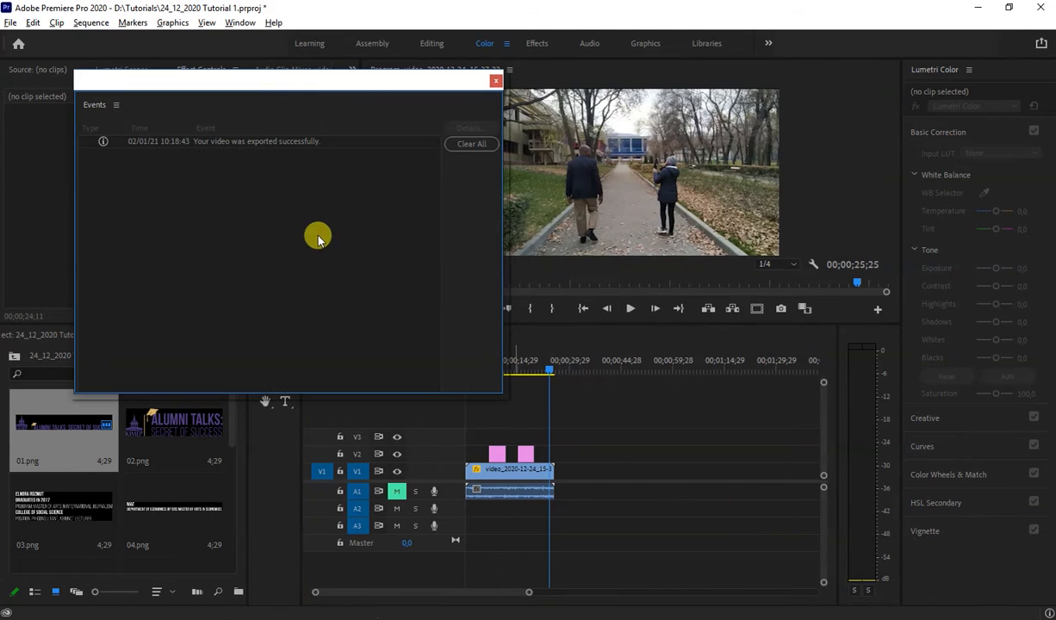
mouse_move(275, 144)
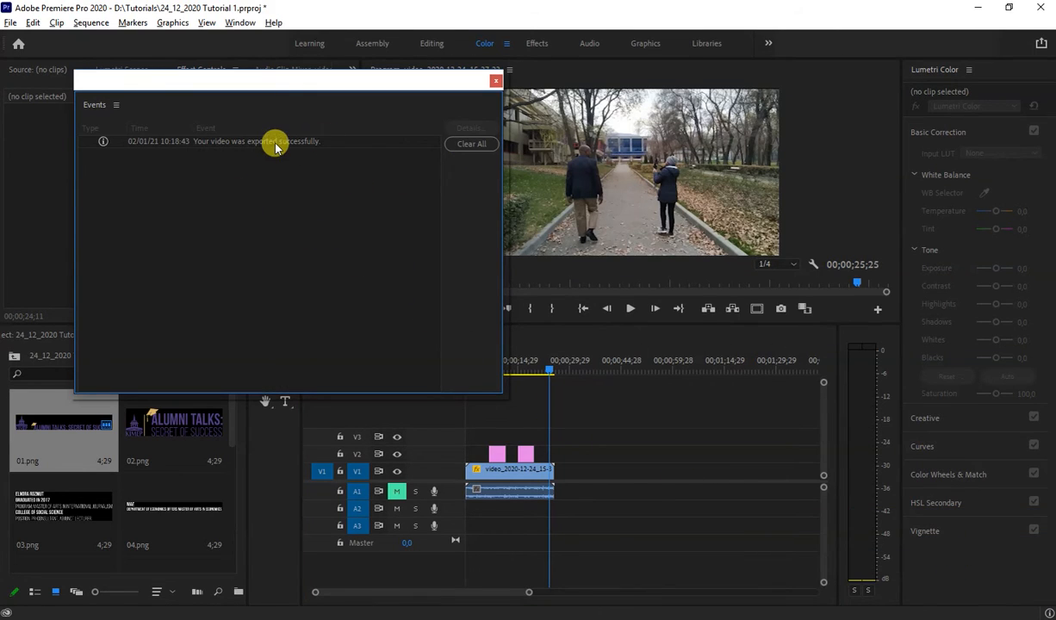
Select the 'video exported successfully' event and dismiss the Events panel.
left_click(259, 142)
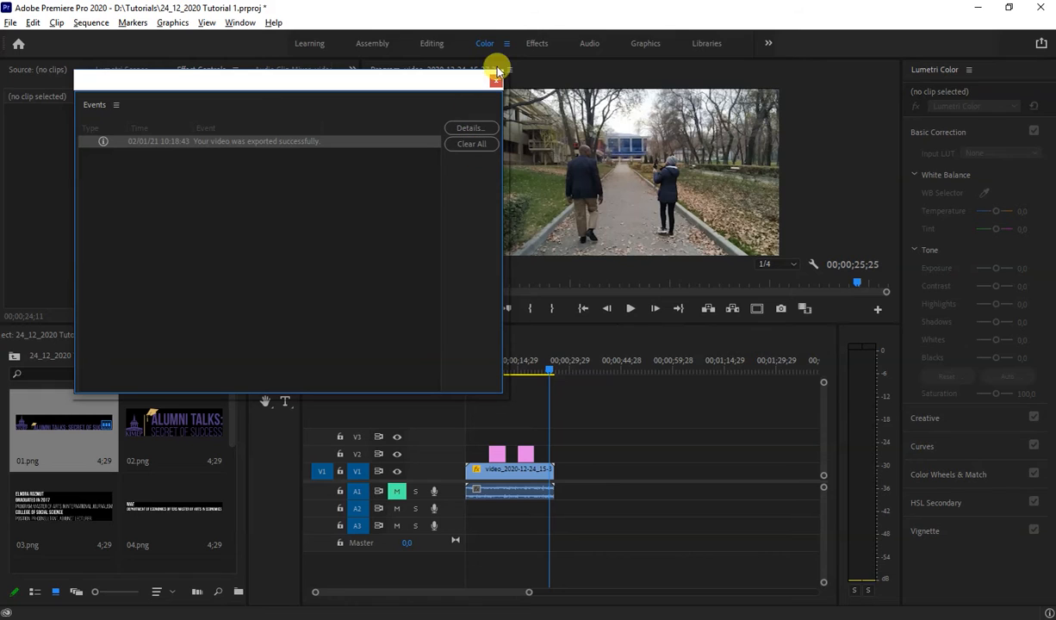
left_click(496, 78)
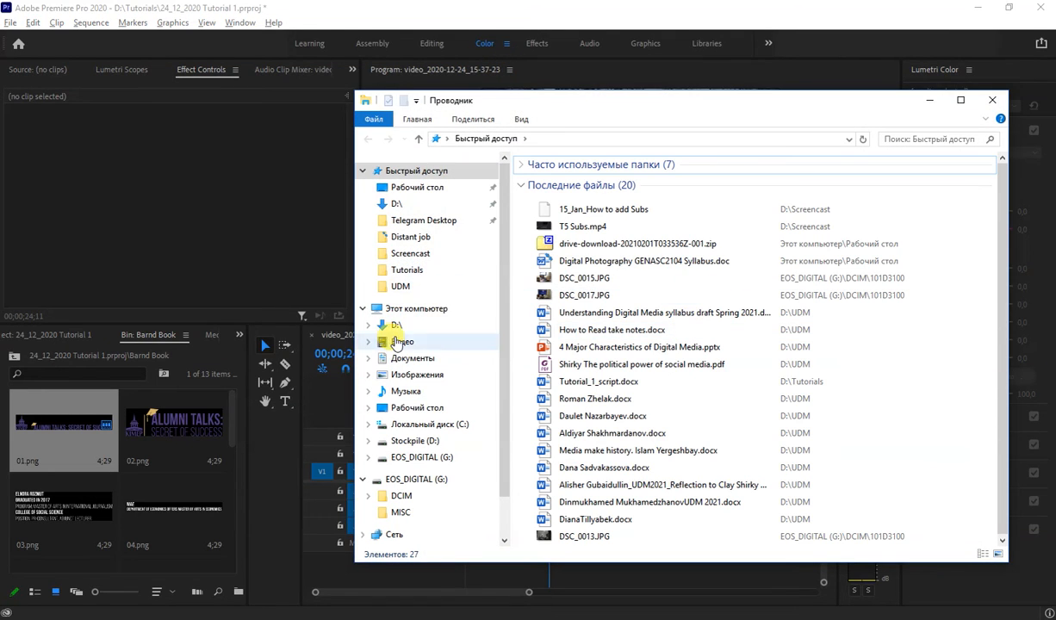
From Stockpile (D:) > Screencast, open 15_Jan_How to add Subs.avi after closing a failed player window.
left_click(414, 441)
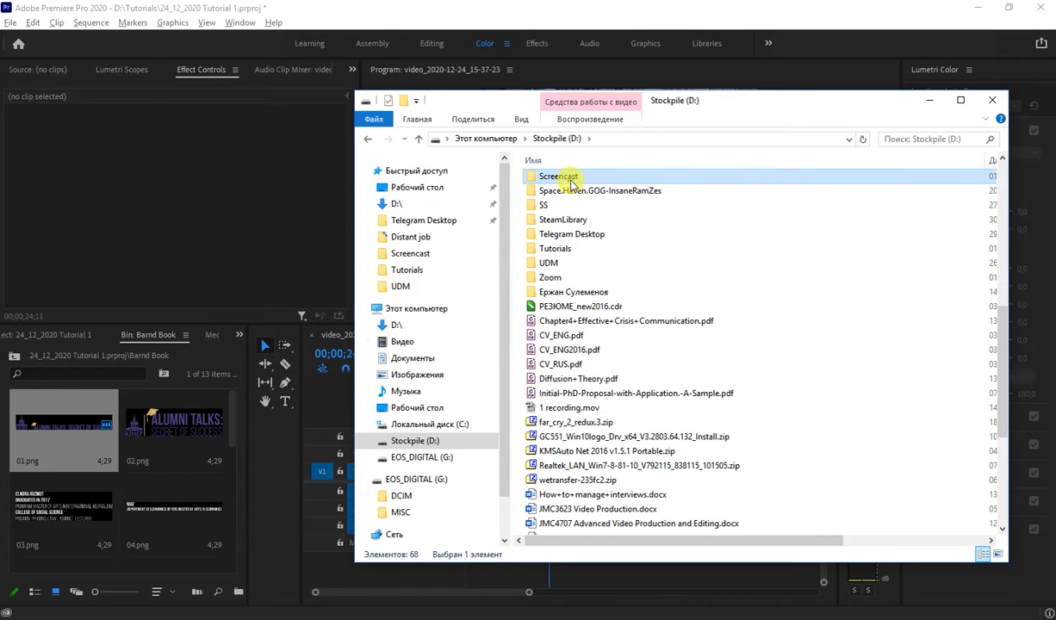
double_click(559, 175)
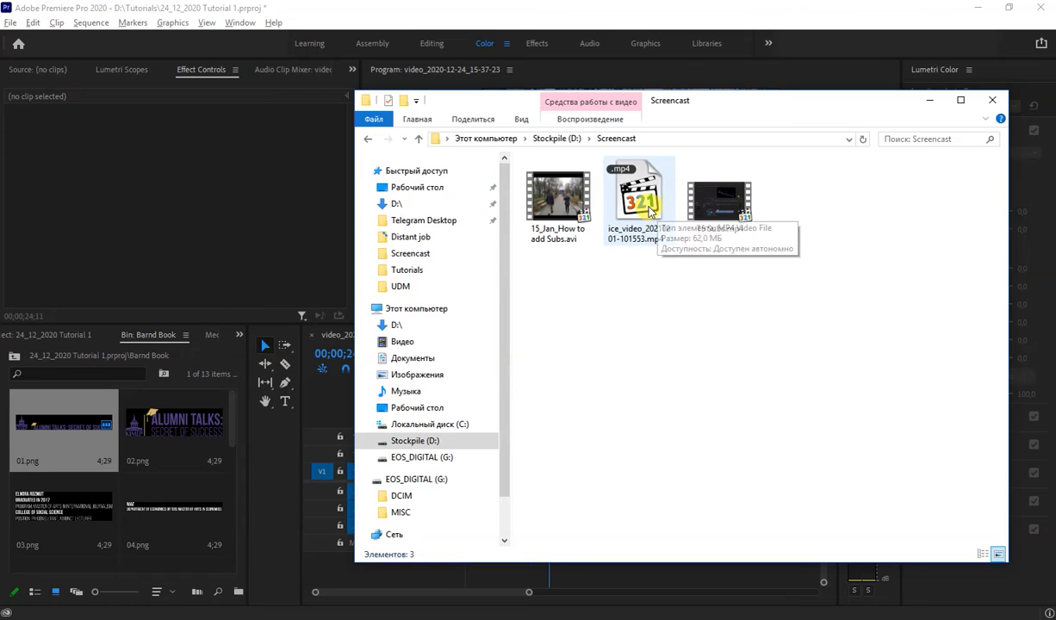
left_click(639, 198)
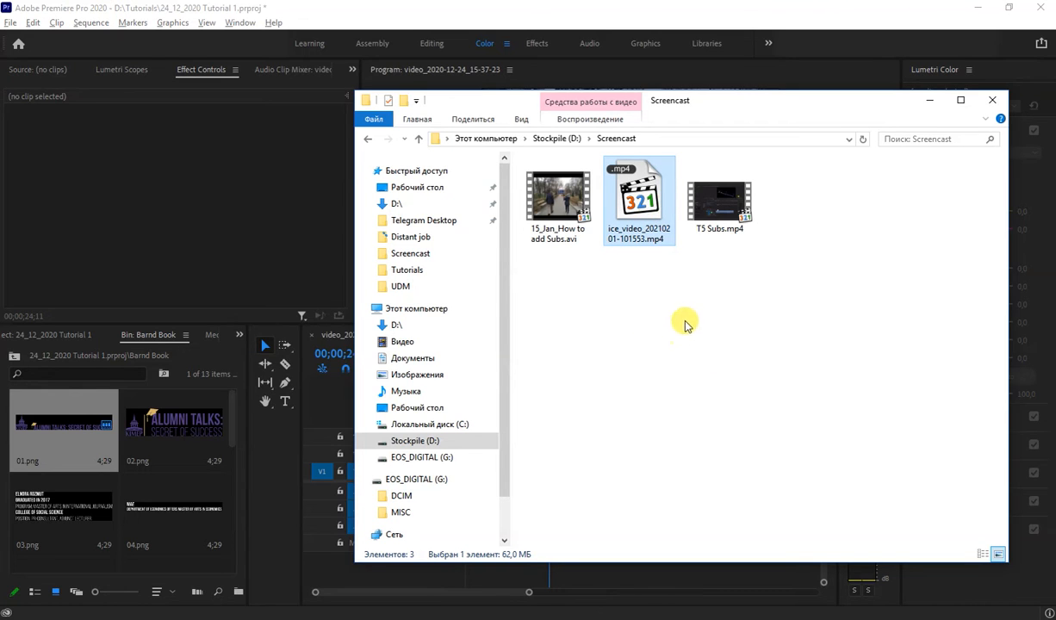
double_click(639, 198)
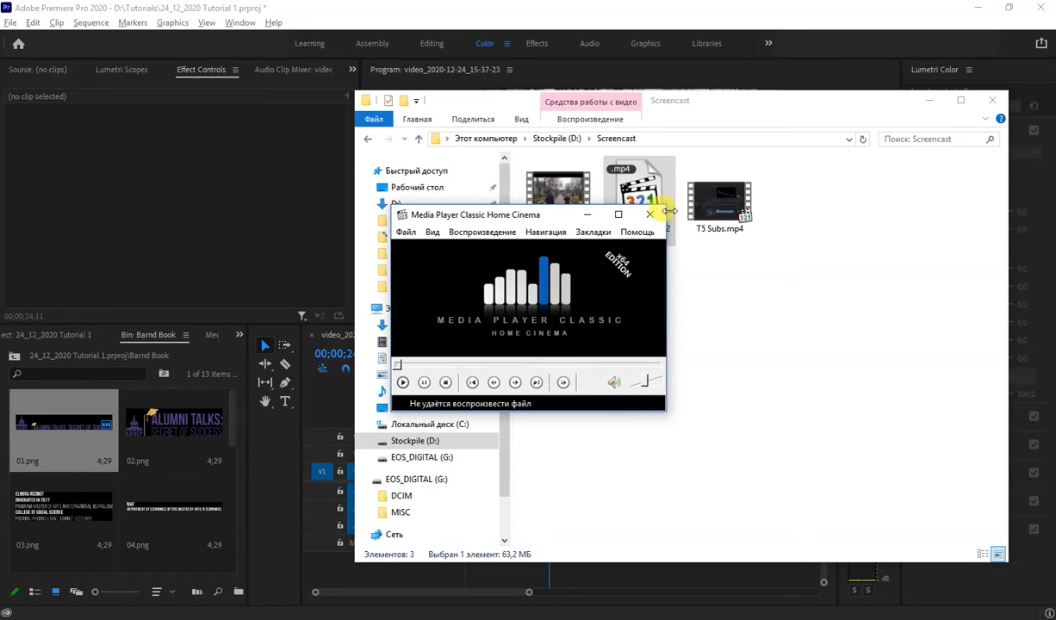
left_click(650, 214)
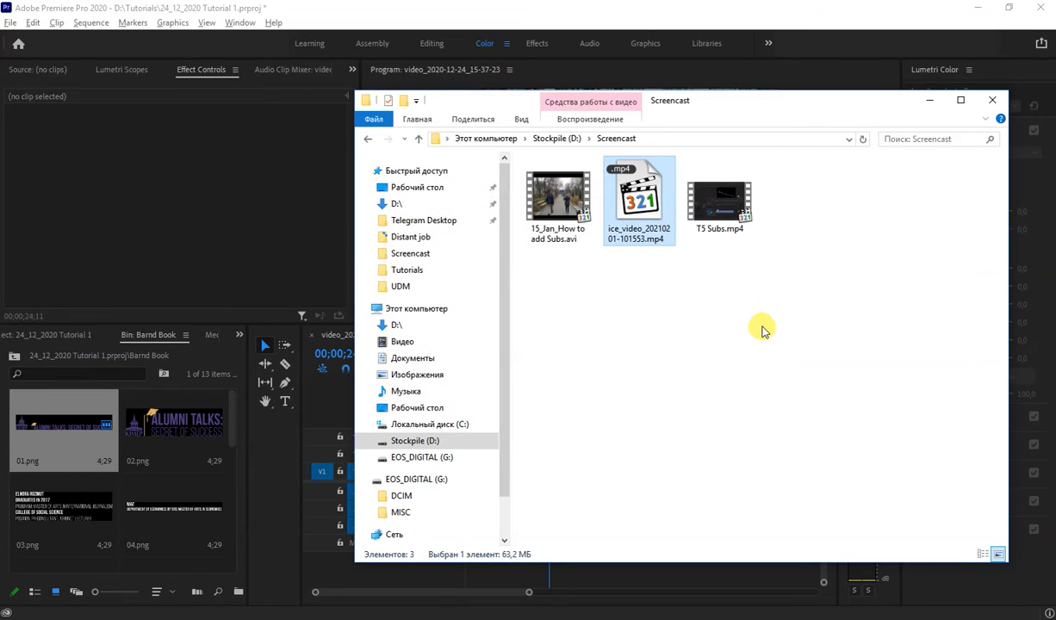
double_click(639, 199)
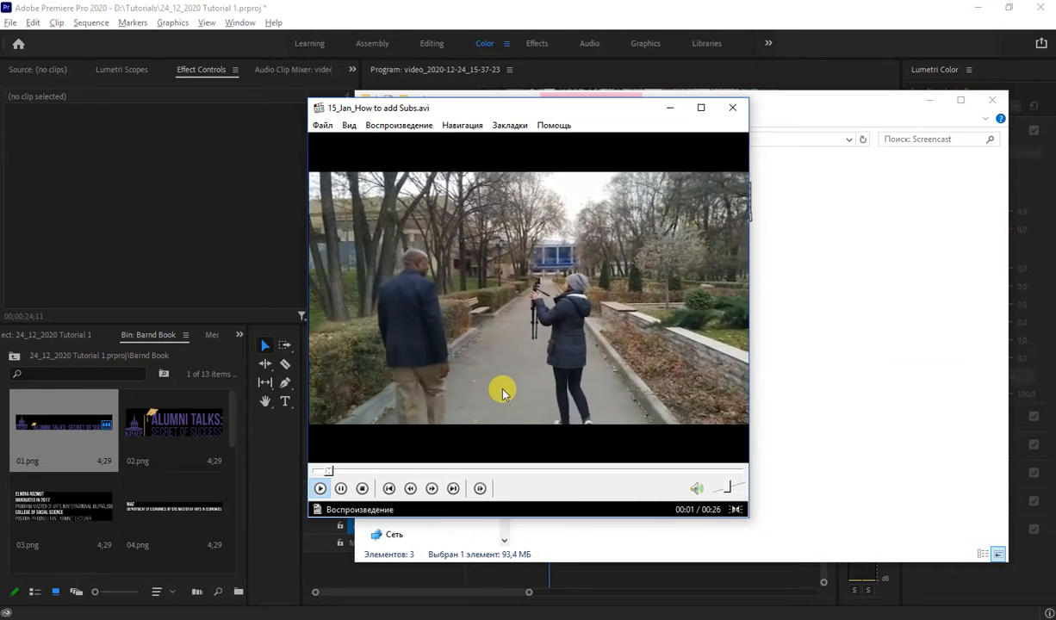
Pause the AVI playback in Media Player Classic and return to Premiere Pro.
left_click(321, 489)
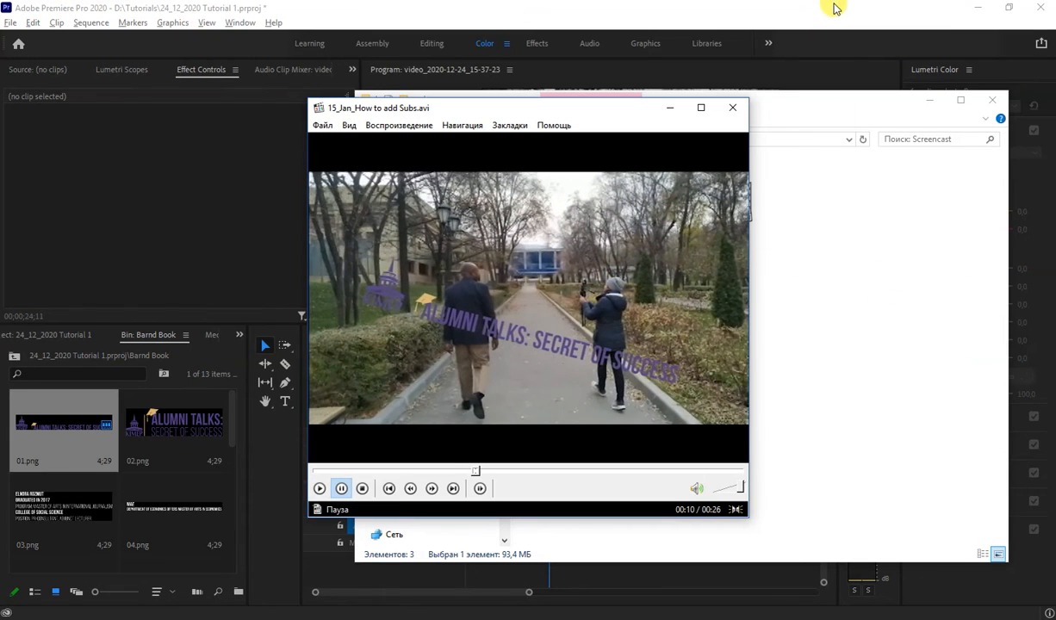
left_click(734, 107)
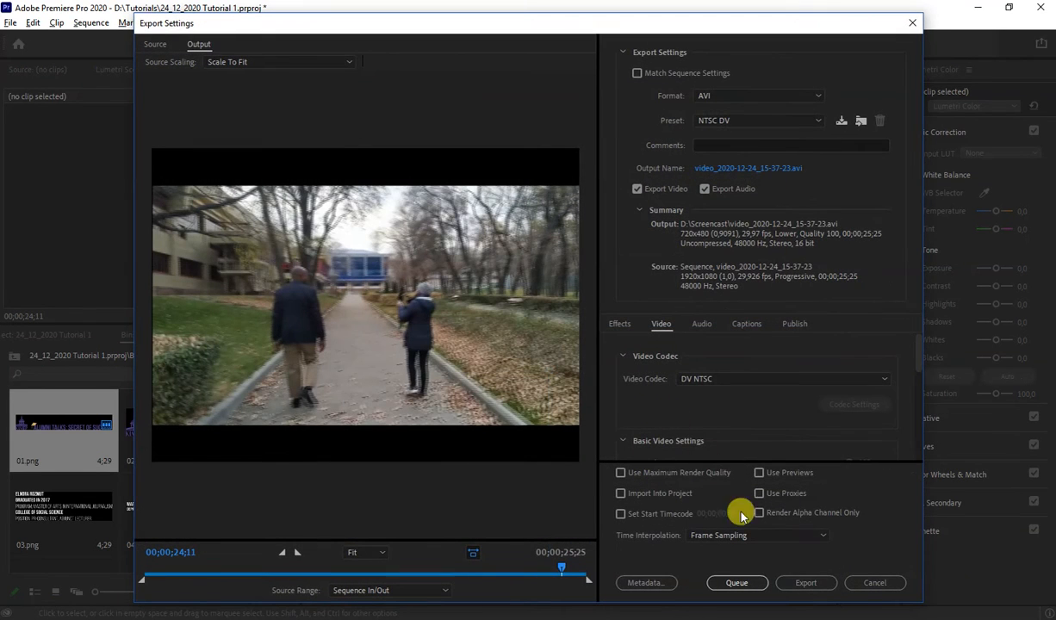
Cancel a started export, reselect 15_Jan_How to add Subs.avi as output, agree to replace it and dismiss the permission error.
left_click(806, 582)
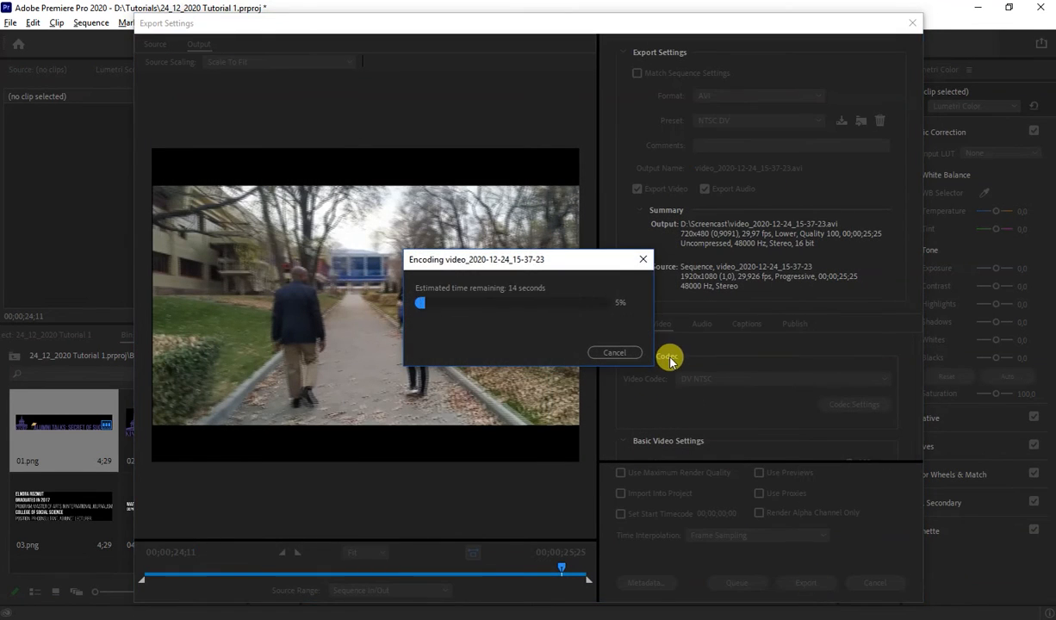
left_click(614, 352)
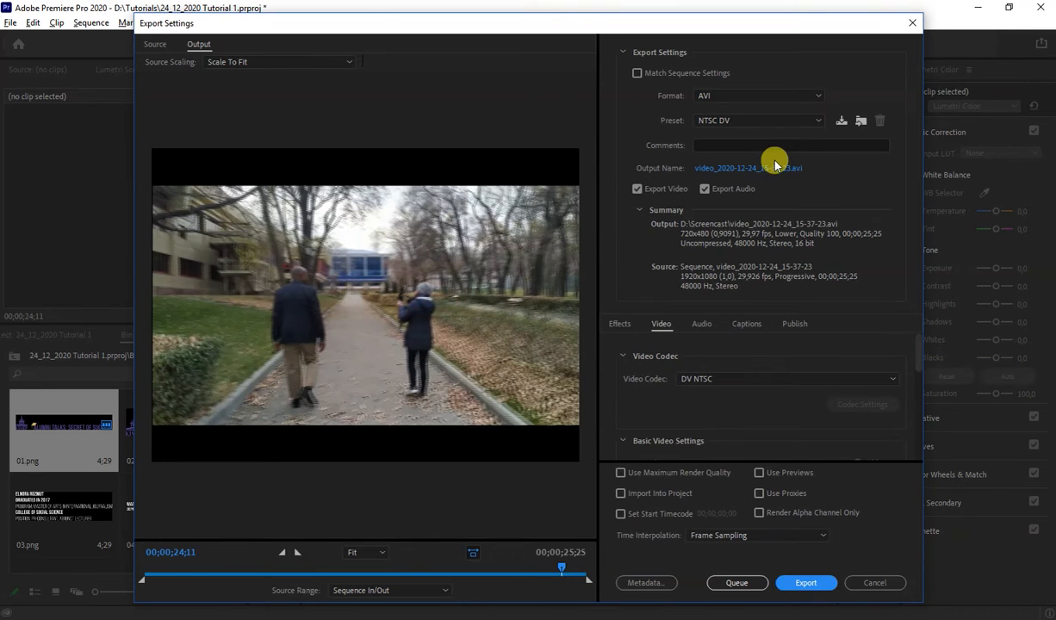
left_click(748, 169)
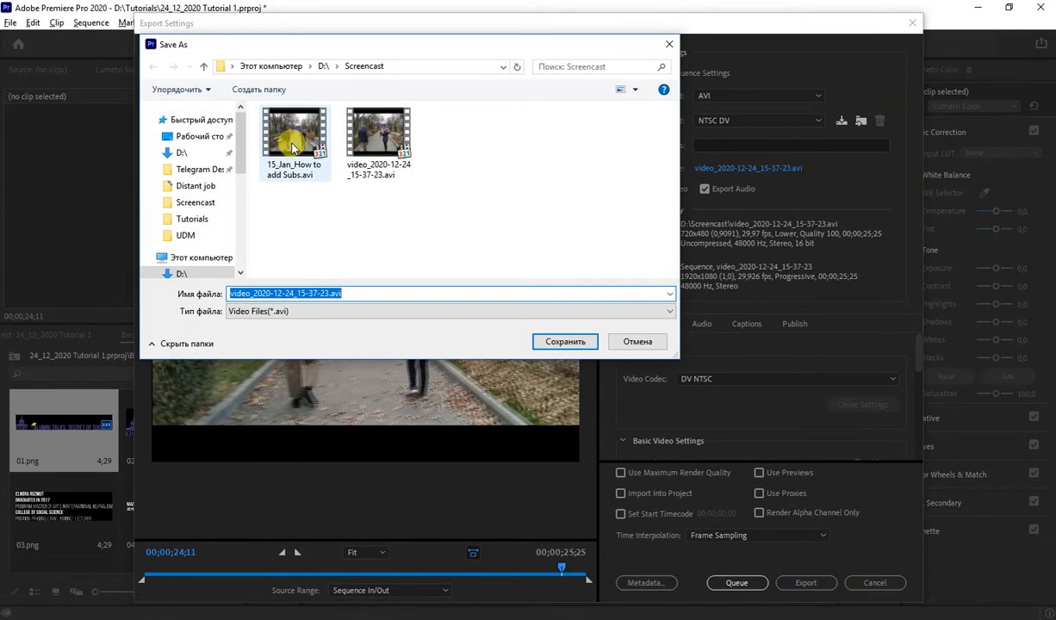
left_click(293, 138)
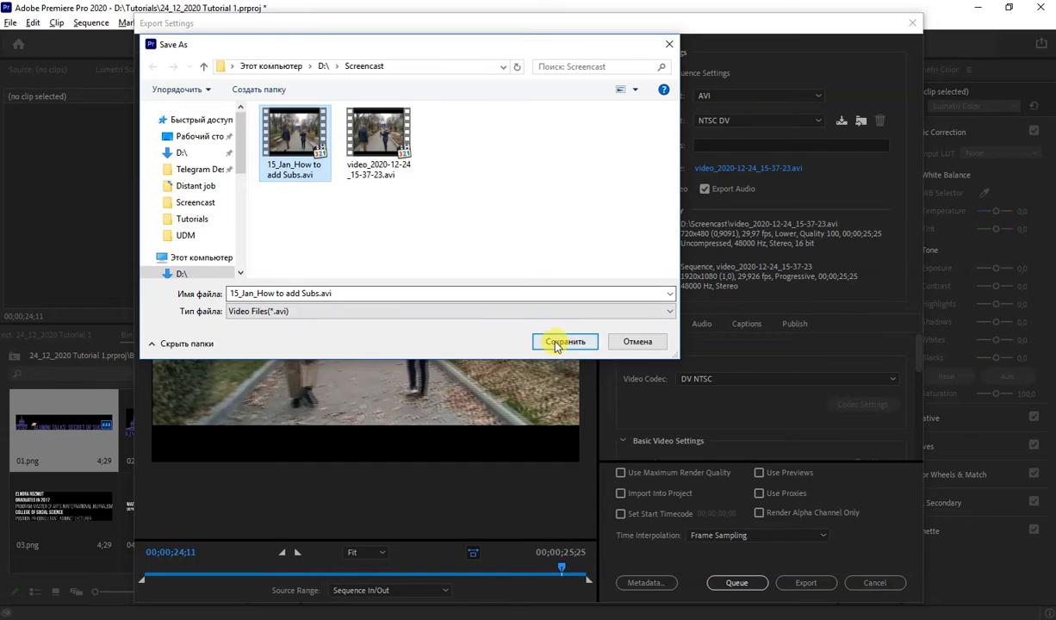
left_click(566, 341)
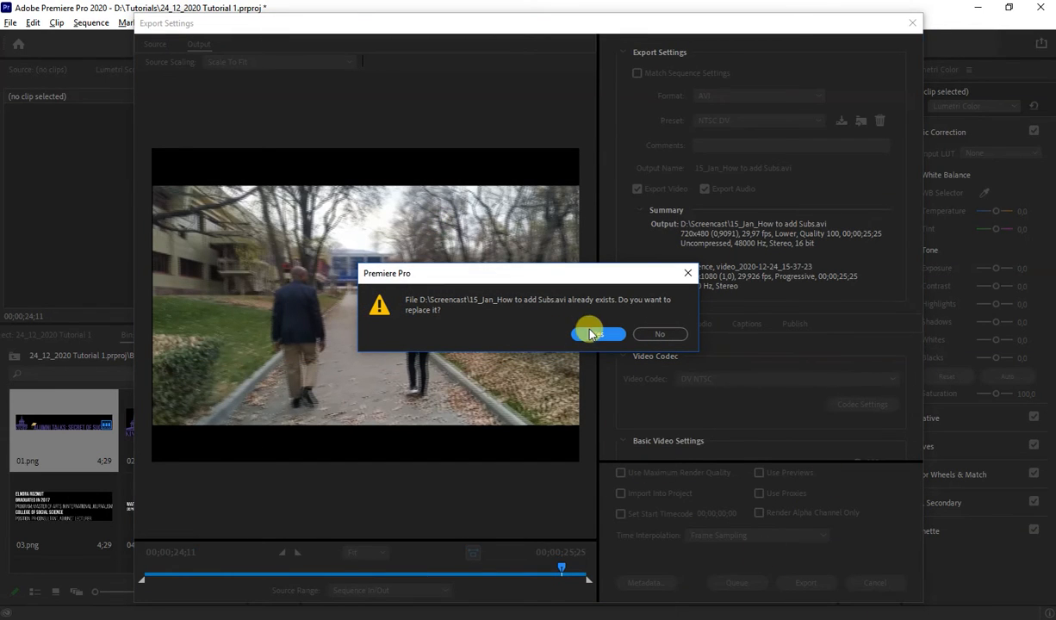
left_click(594, 335)
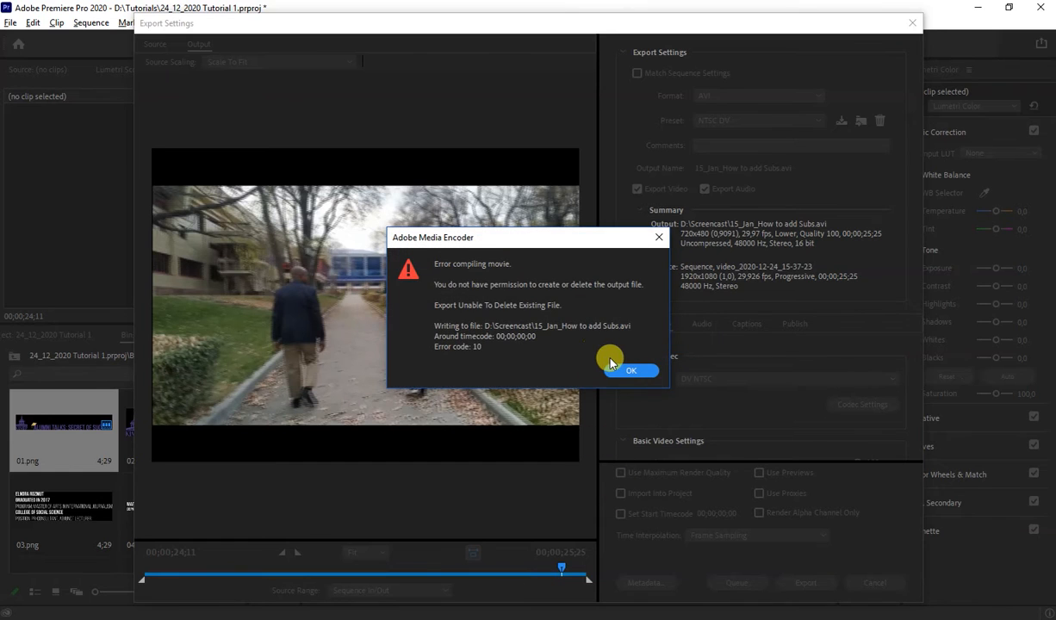
left_click(630, 371)
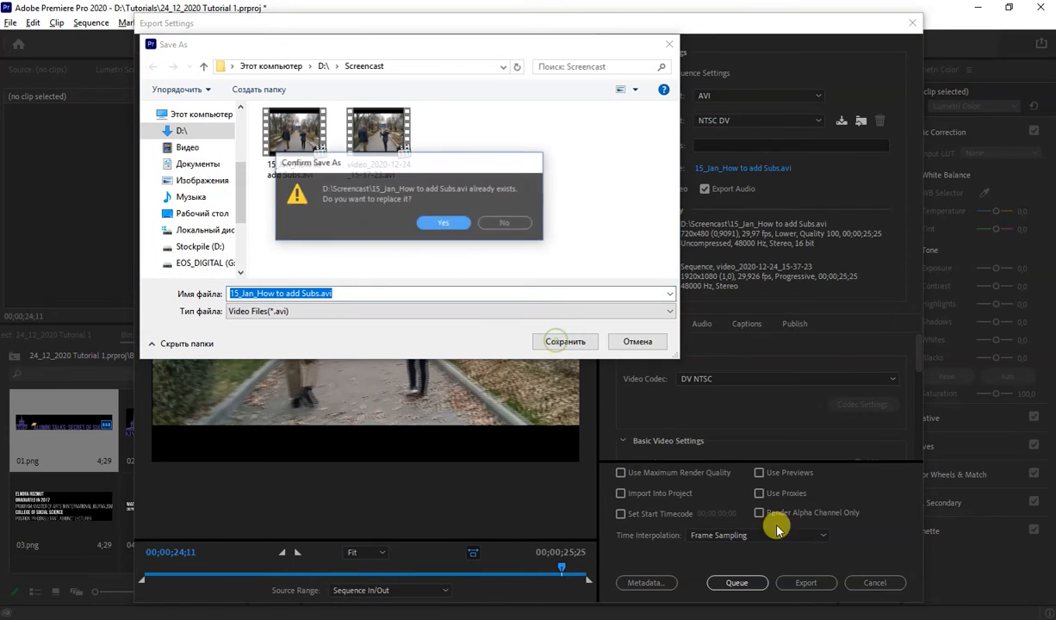
Confirm the file name and export again, overwriting the existing AVI in Screencast.
left_click(444, 222)
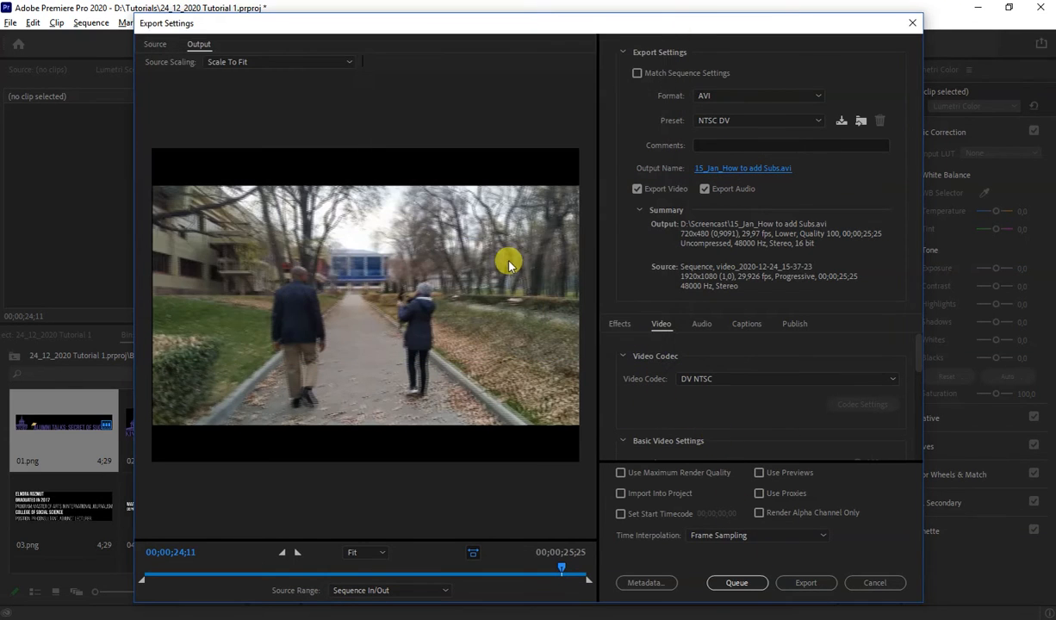
left_click(807, 583)
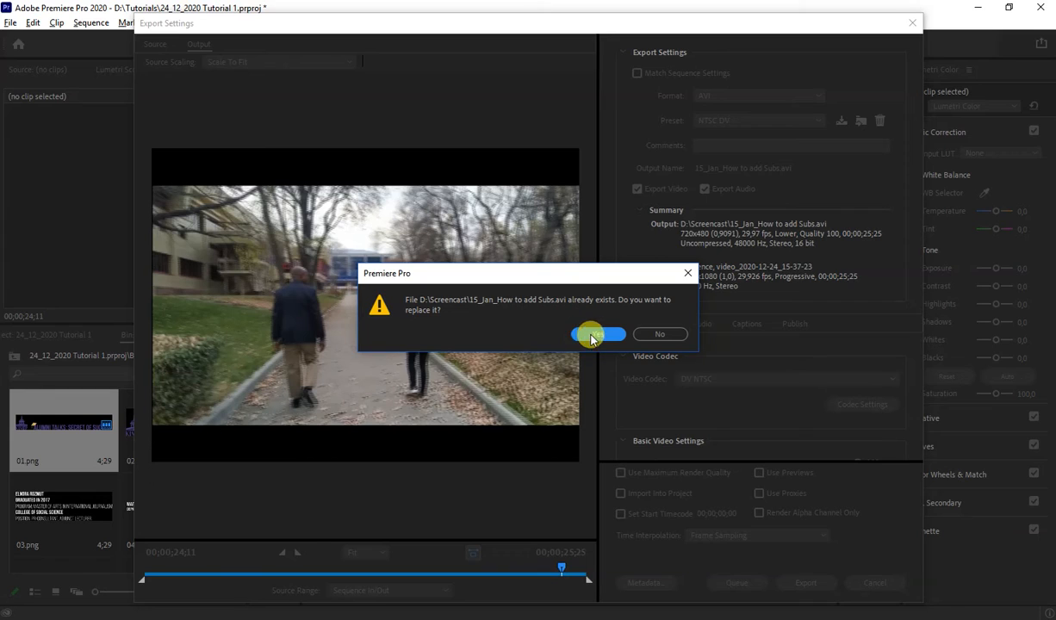
left_click(592, 334)
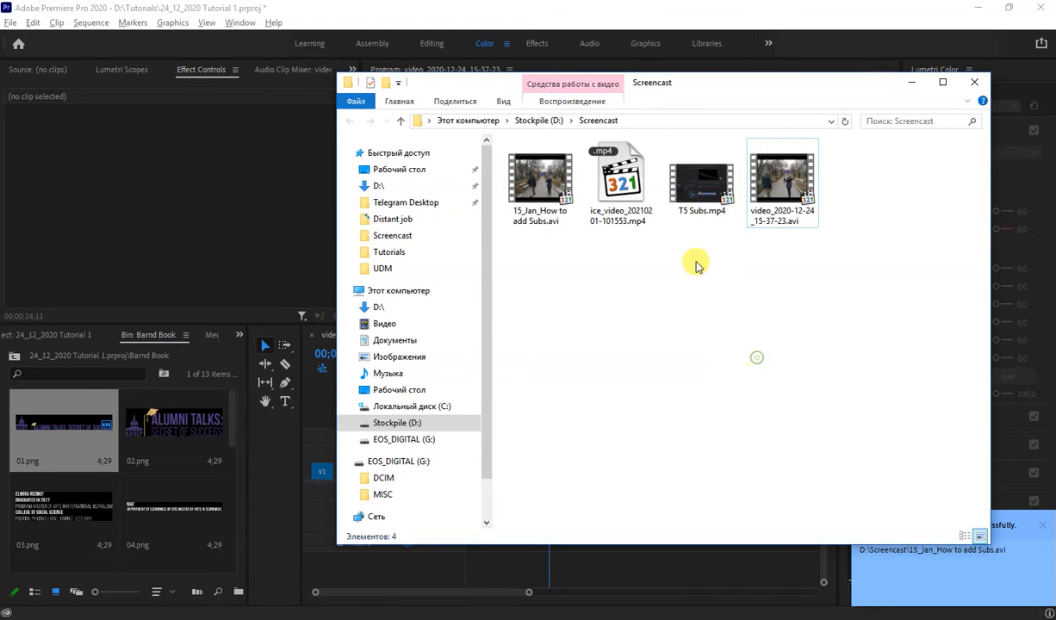
Launch 15_Jan_How to add Subs.avi from the Screencast folder in a media player.
left_click(541, 178)
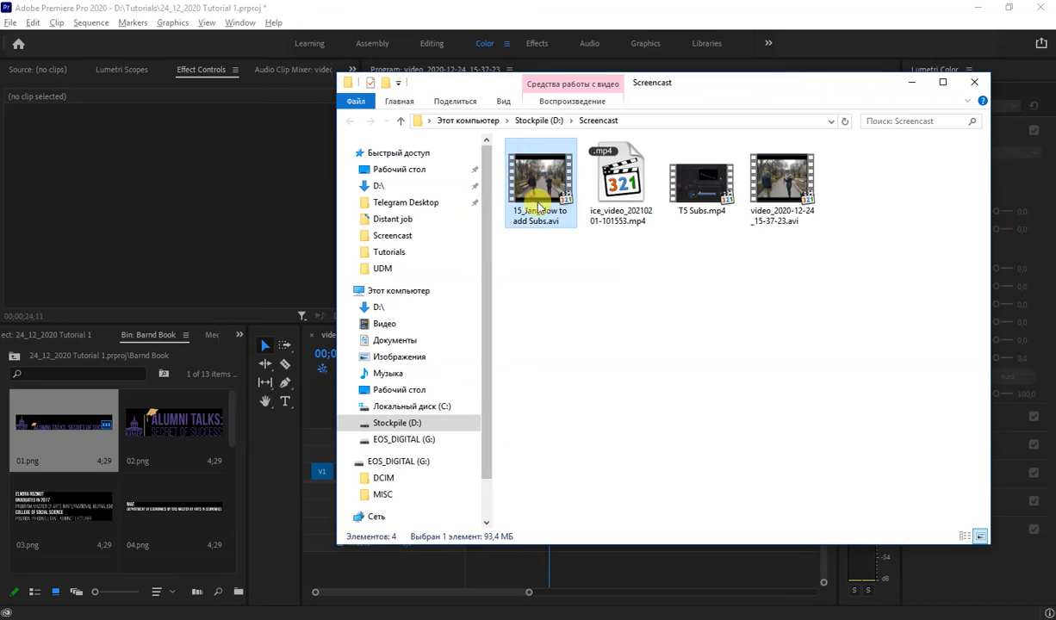
double_click(541, 180)
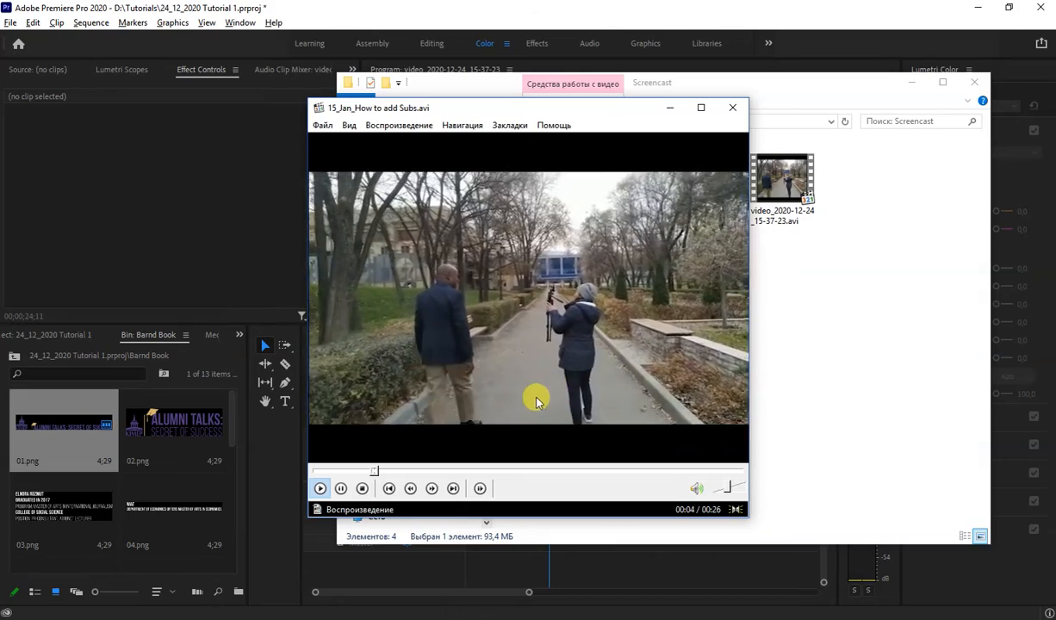
Play the AVI through the ALUMNI TALKS title overlay, then close Media Player Classic.
left_click(321, 490)
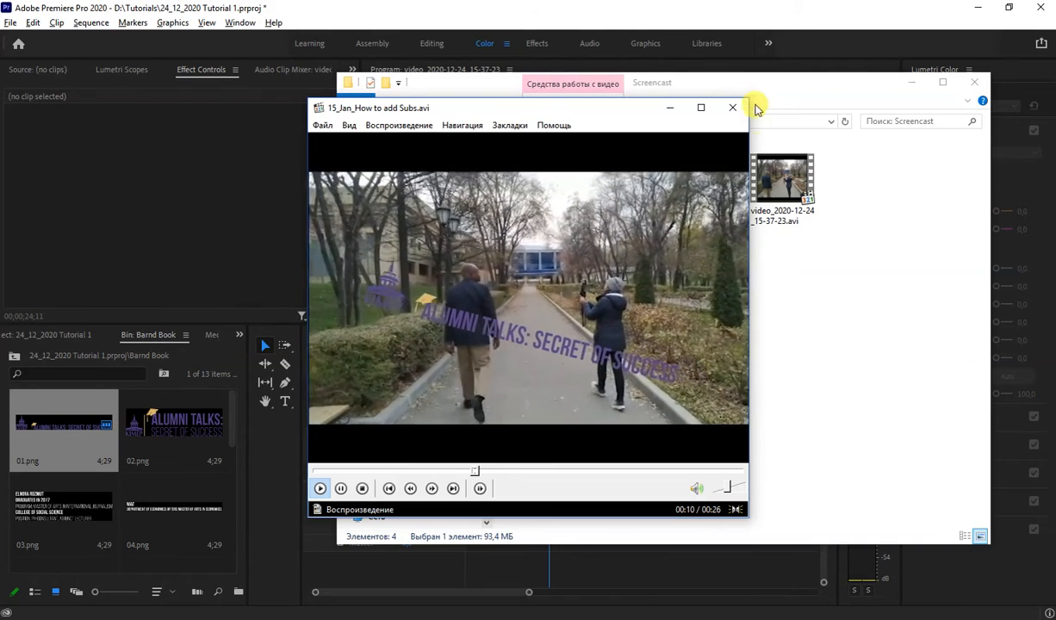
left_click(733, 107)
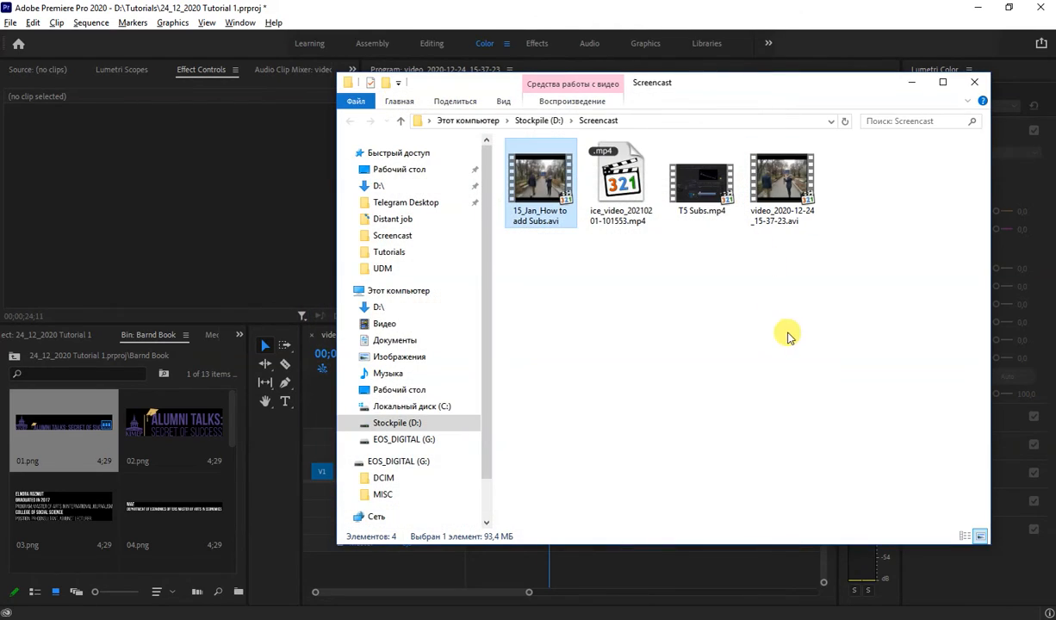
mouse_move(818, 331)
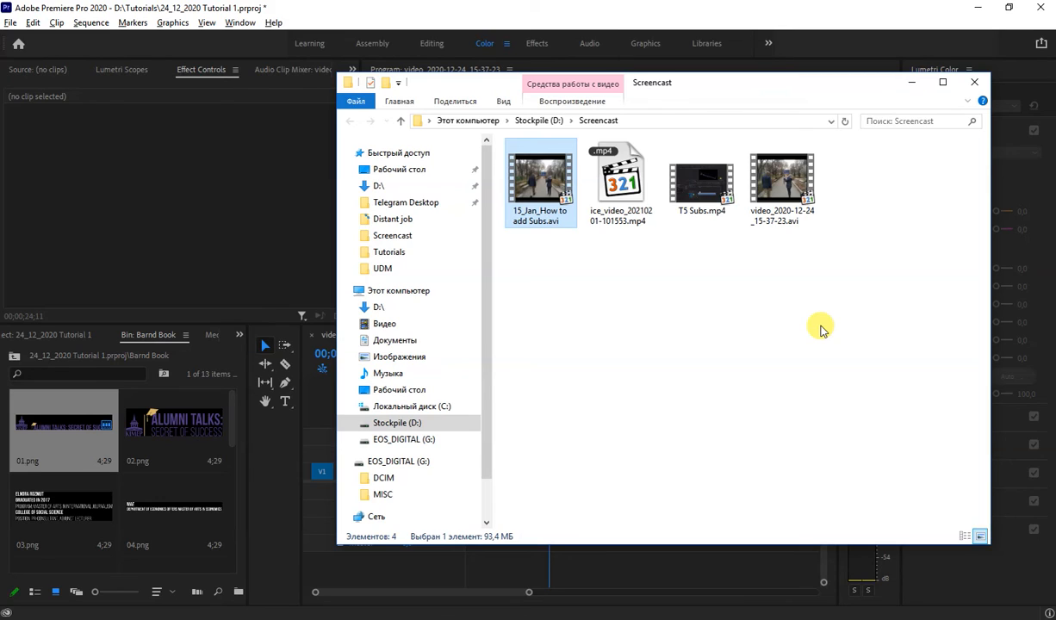
mouse_move(973, 83)
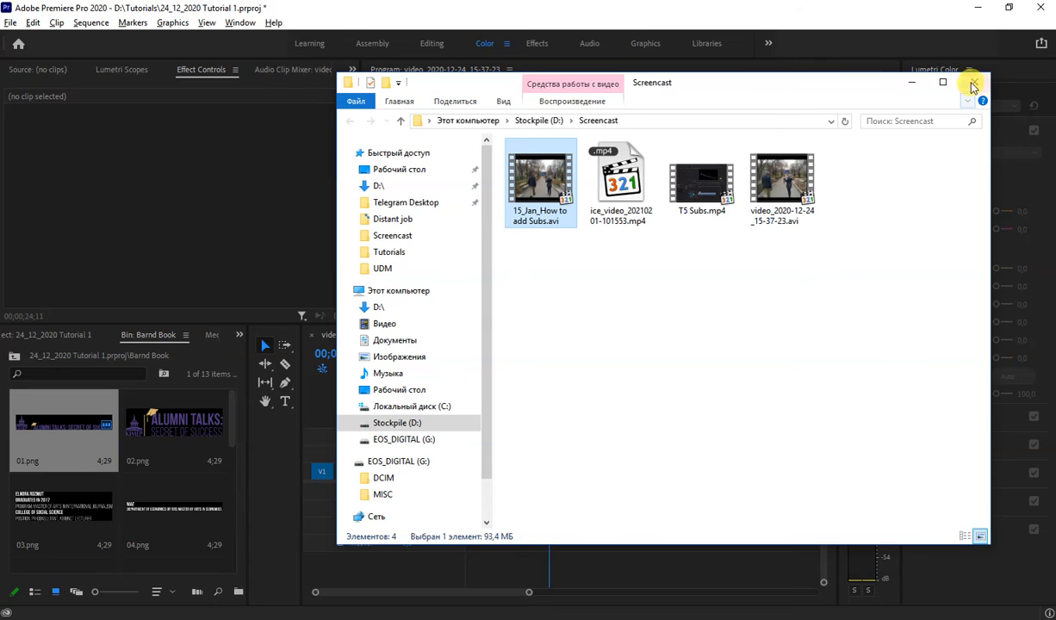
Close the Screencast File Explorer window, returning to Premiere's Export Settings dialog.
left_click(972, 83)
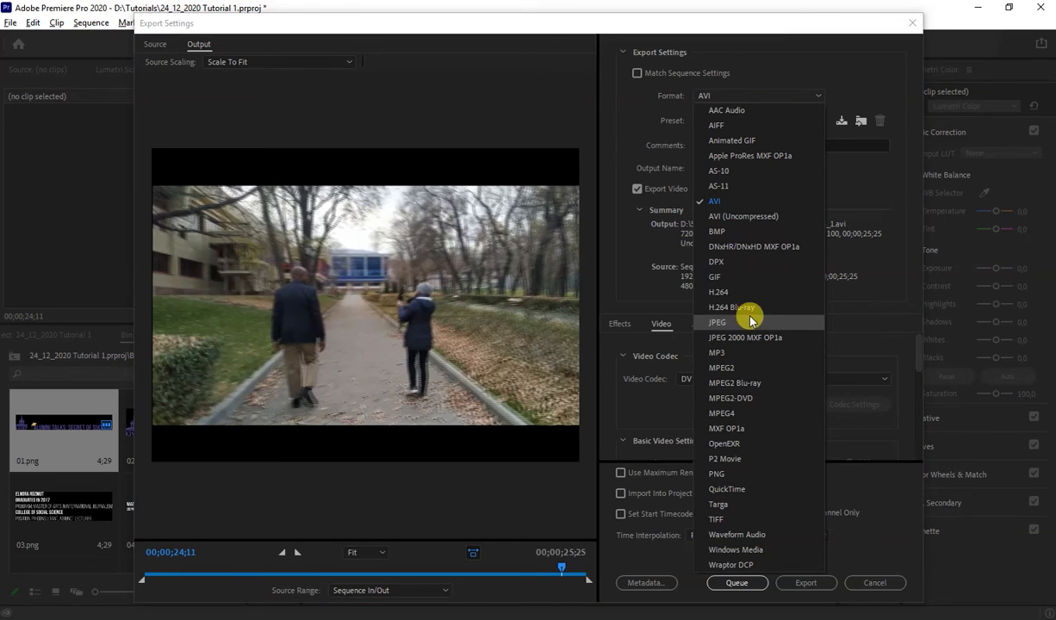
mouse_move(758, 217)
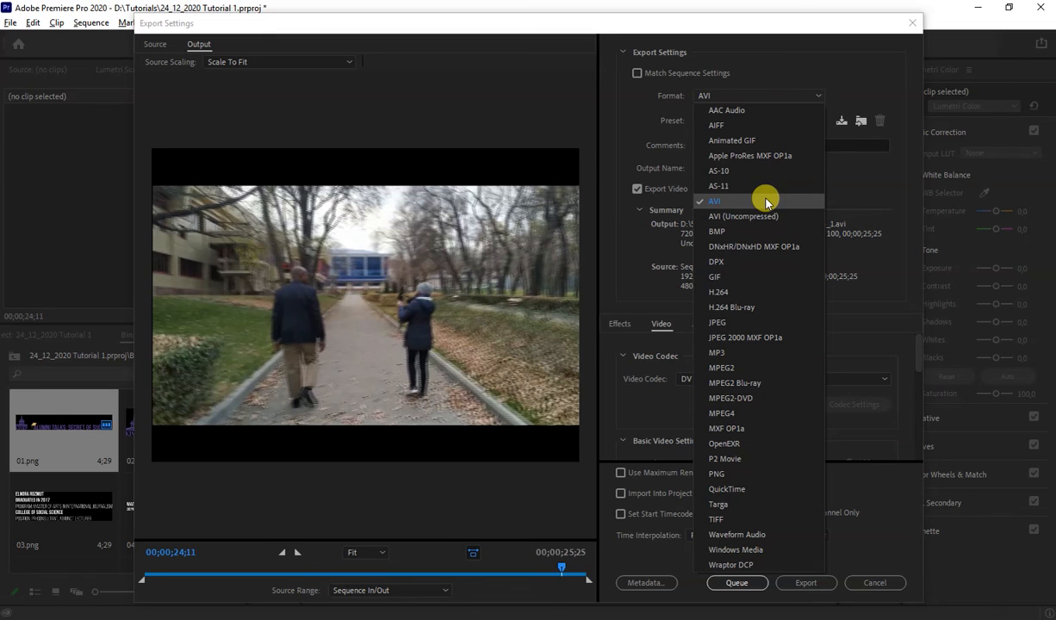
mouse_move(655, 259)
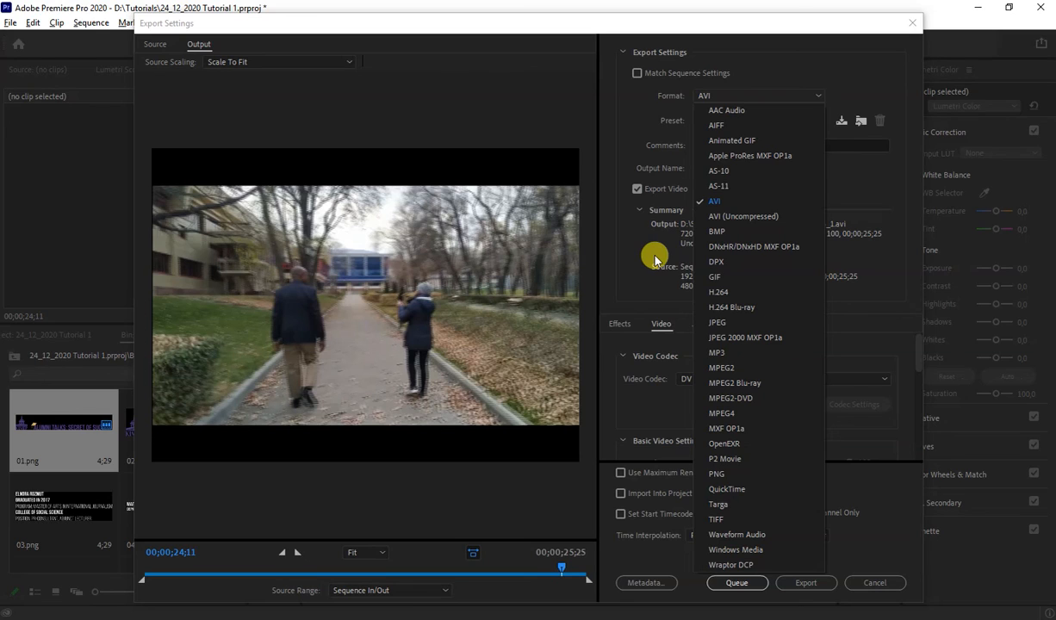
mouse_move(636, 272)
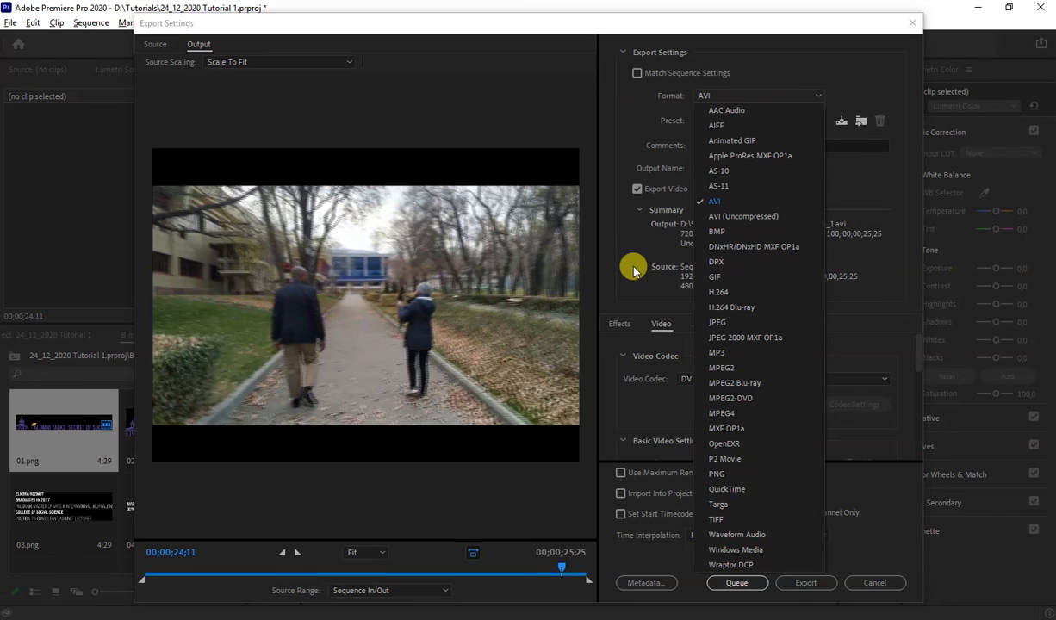